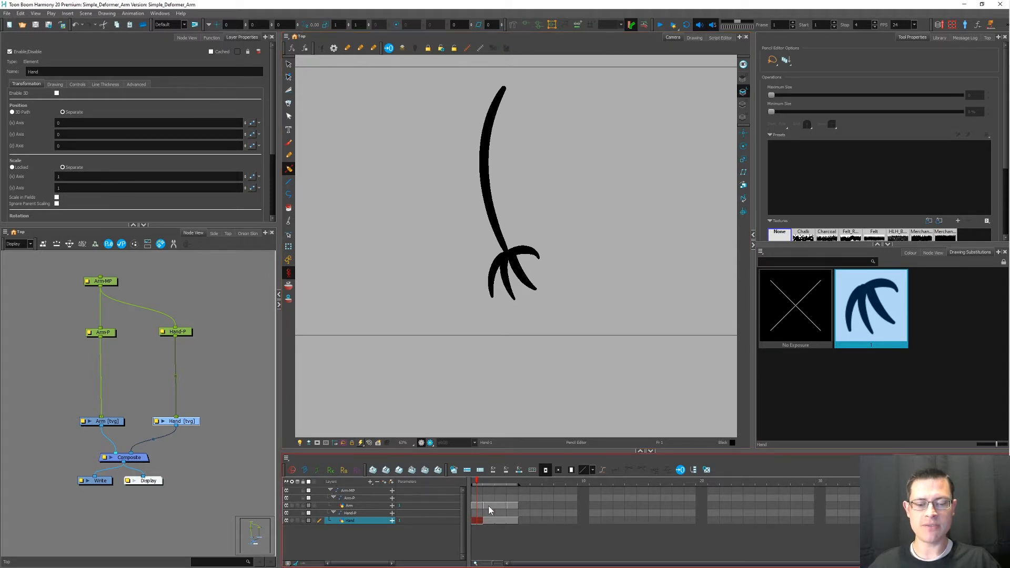
Select the Arm layer to show its line, curve, blob and squiggle drawings.
left_click(349, 505)
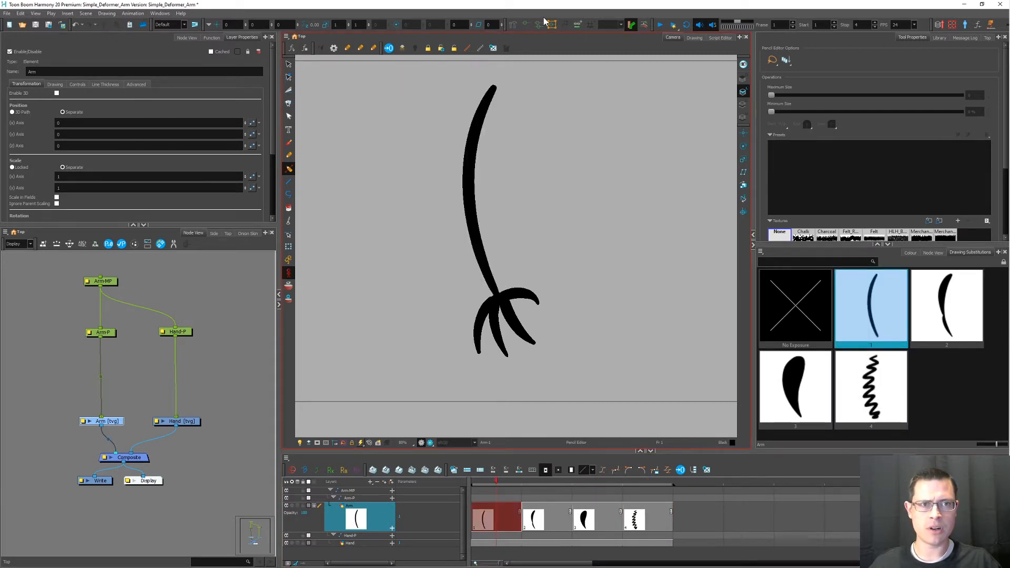
Create a deformation chain with curve deformers on drawings 1 and 2, then select its group.
left_click(538, 25)
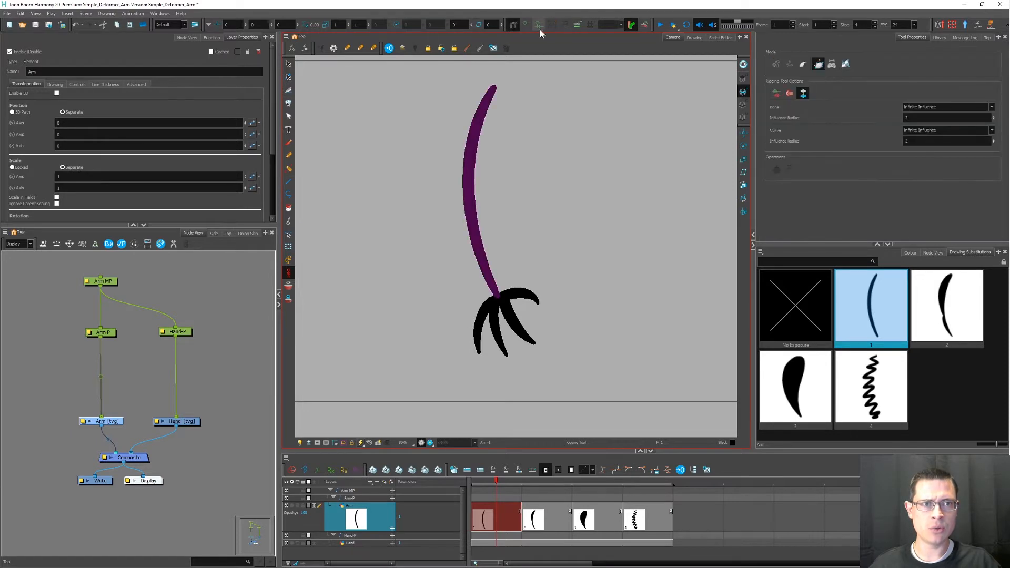
mouse_move(578, 25)
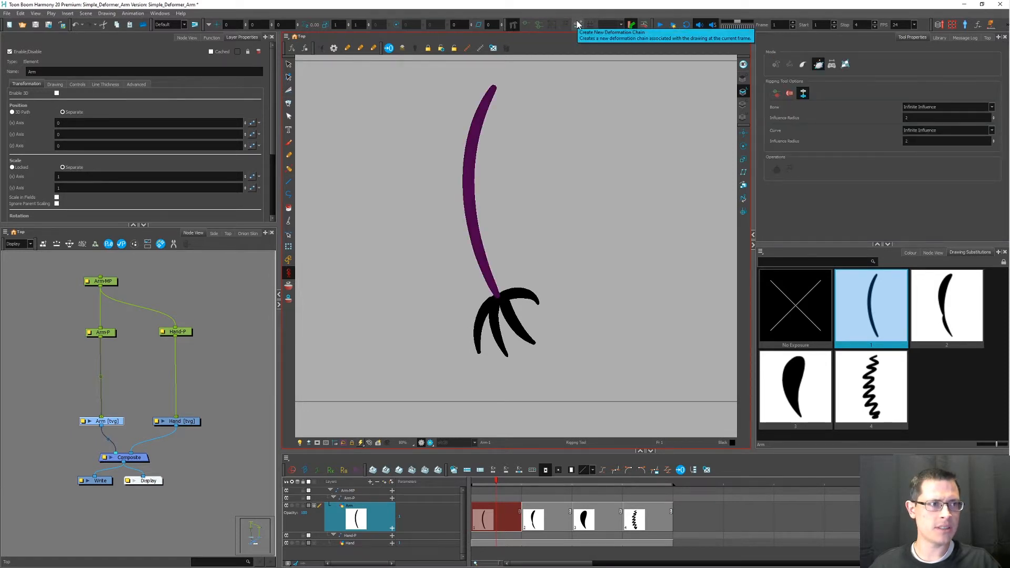
left_click(577, 23)
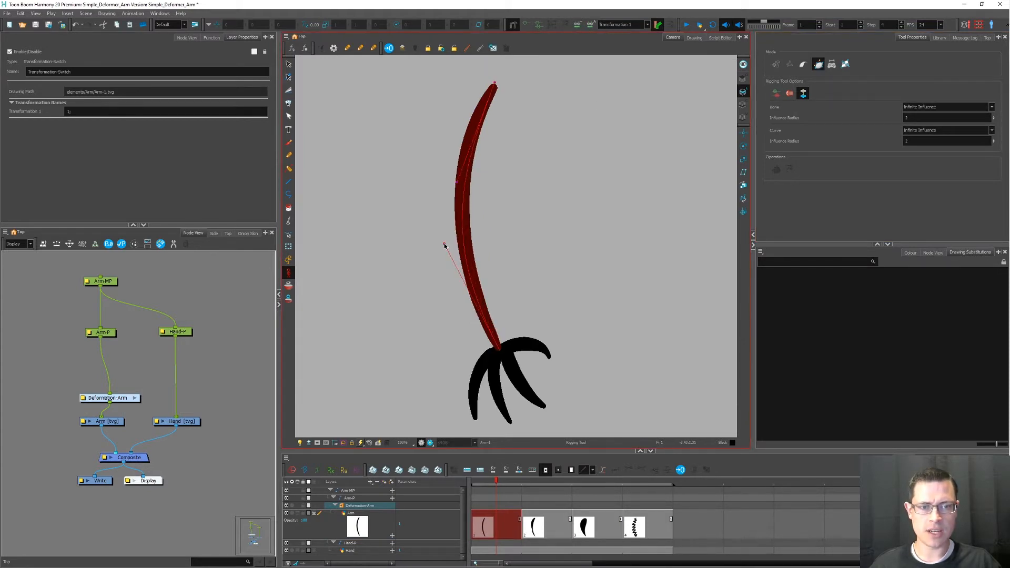
left_click(494, 84)
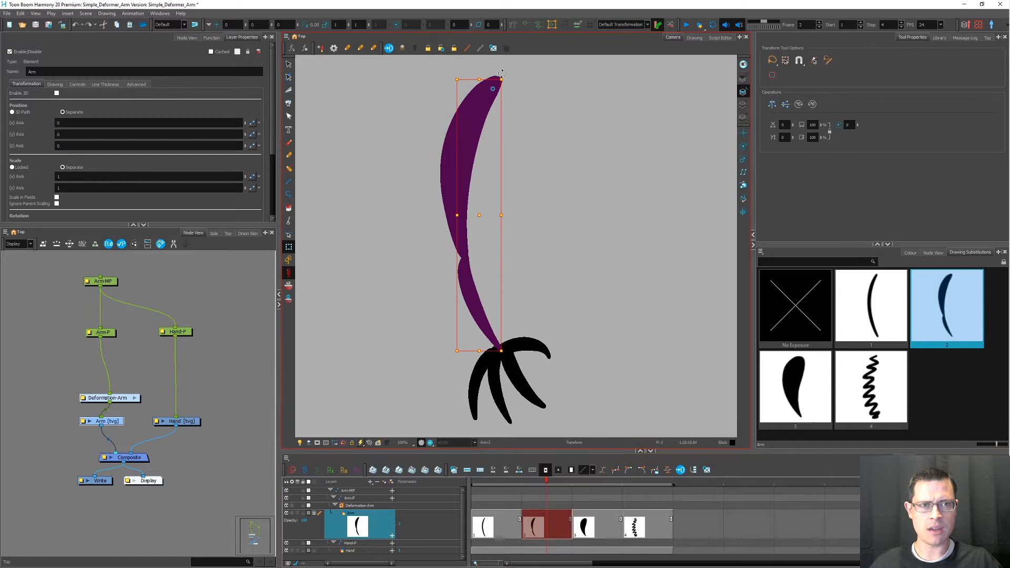
mouse_move(576, 25)
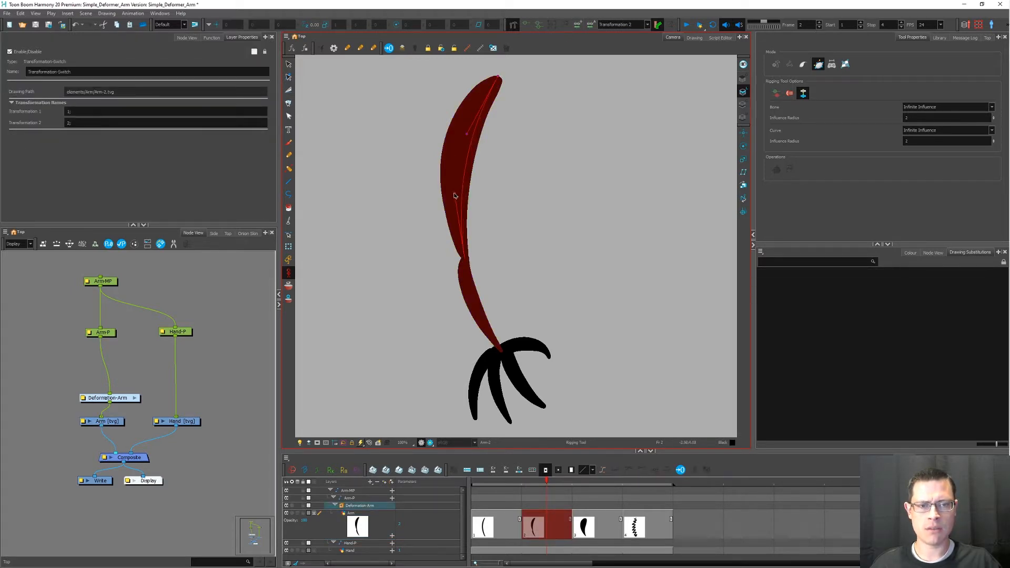
left_click(454, 187)
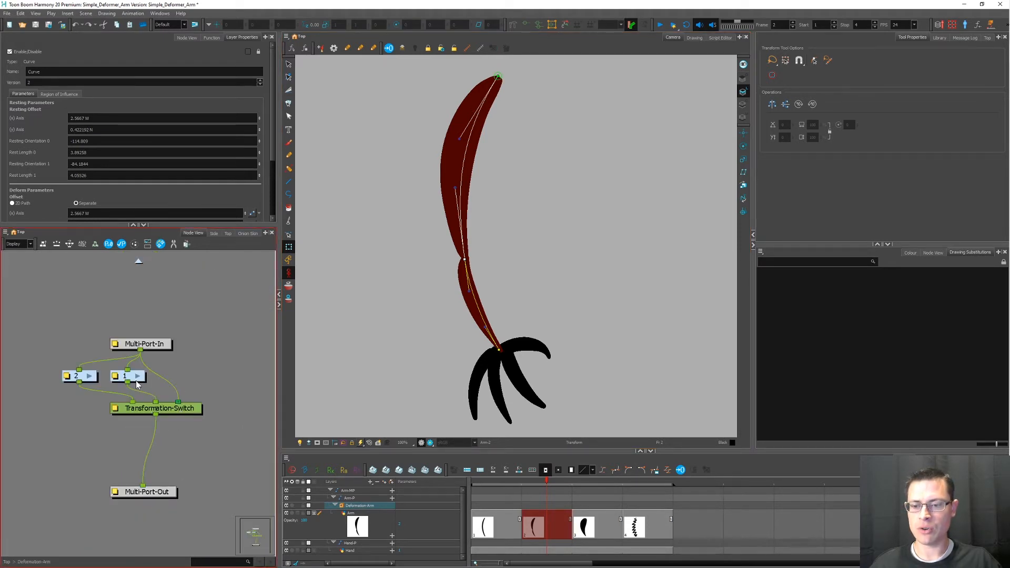
left_click(76, 376)
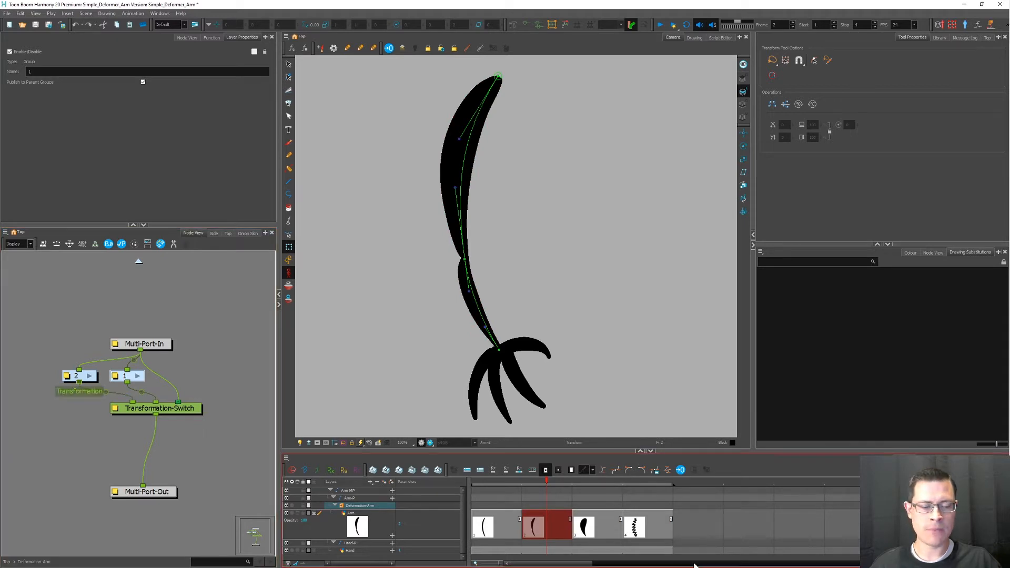
Add transformation 3 deforming the squiggly drawing at frame 4.
left_click(595, 483)
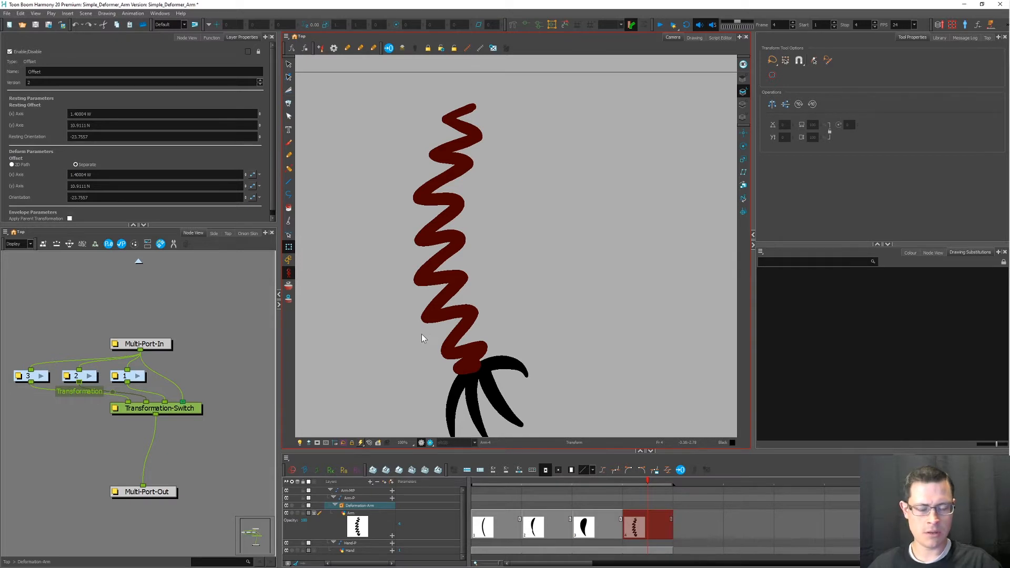
mouse_move(227, 262)
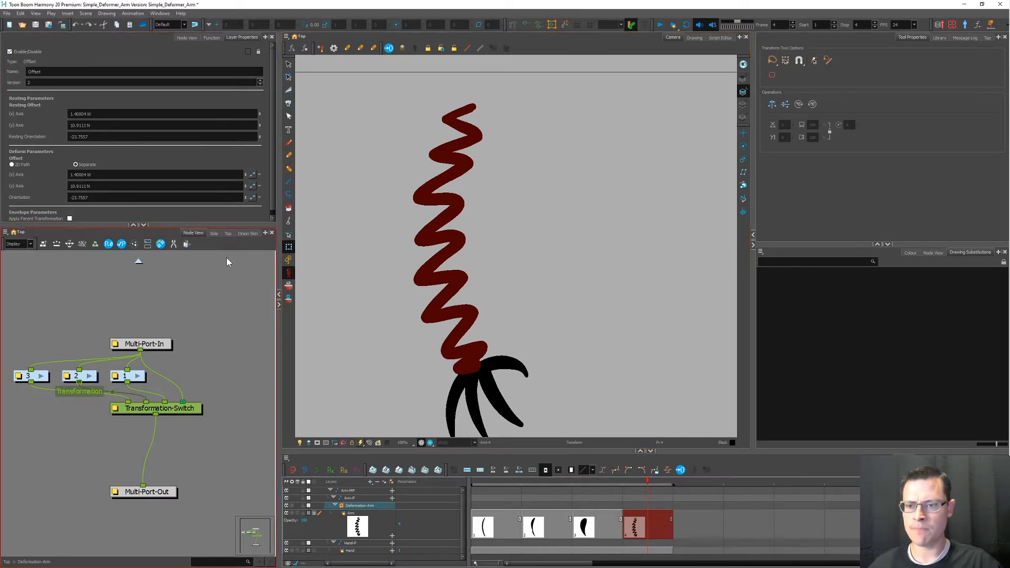
mouse_move(90, 493)
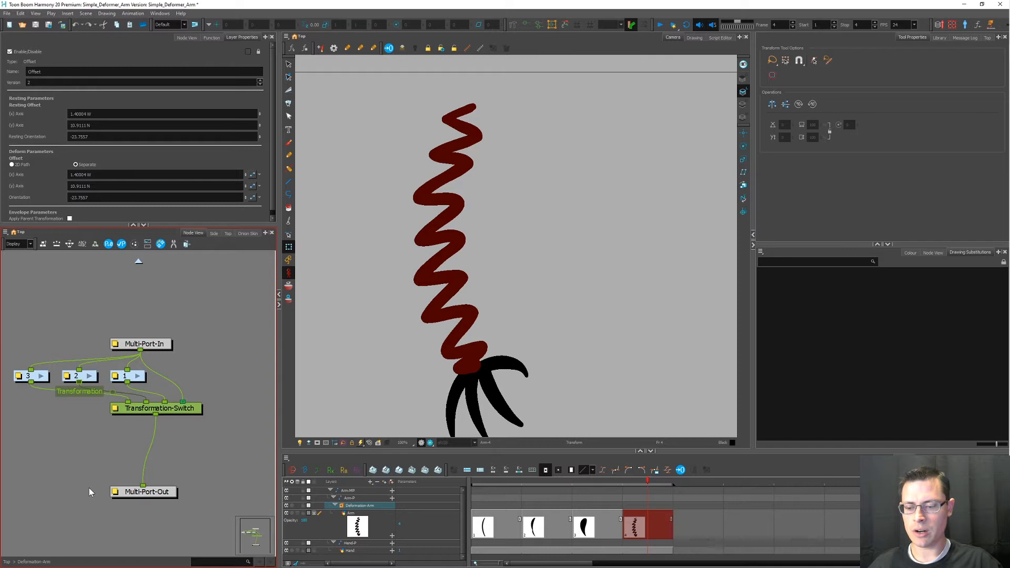
Select the Transformation-Switch, view the envelope deformation at frame 3, and return to frame 1.
left_click(156, 407)
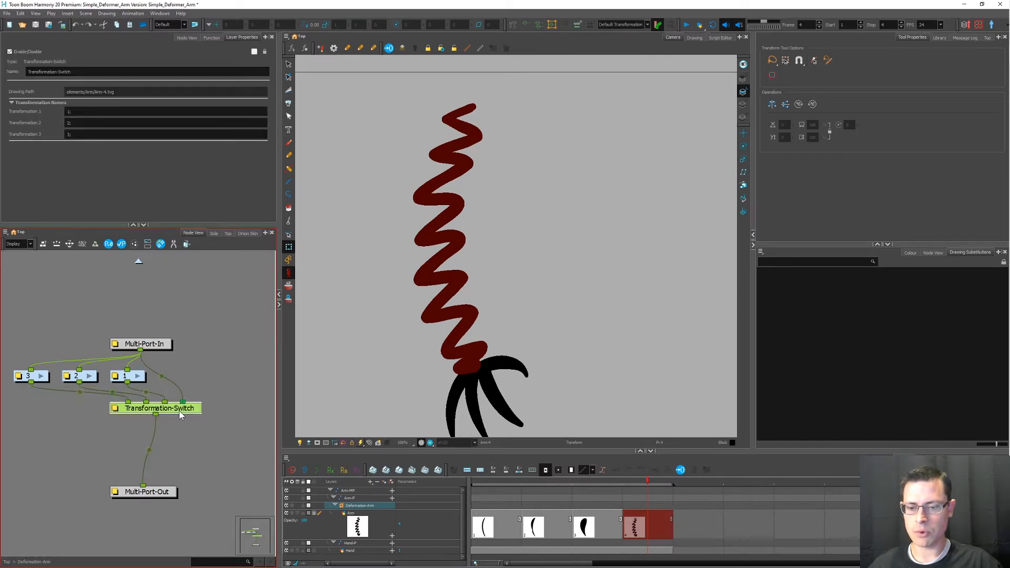
mouse_move(180, 415)
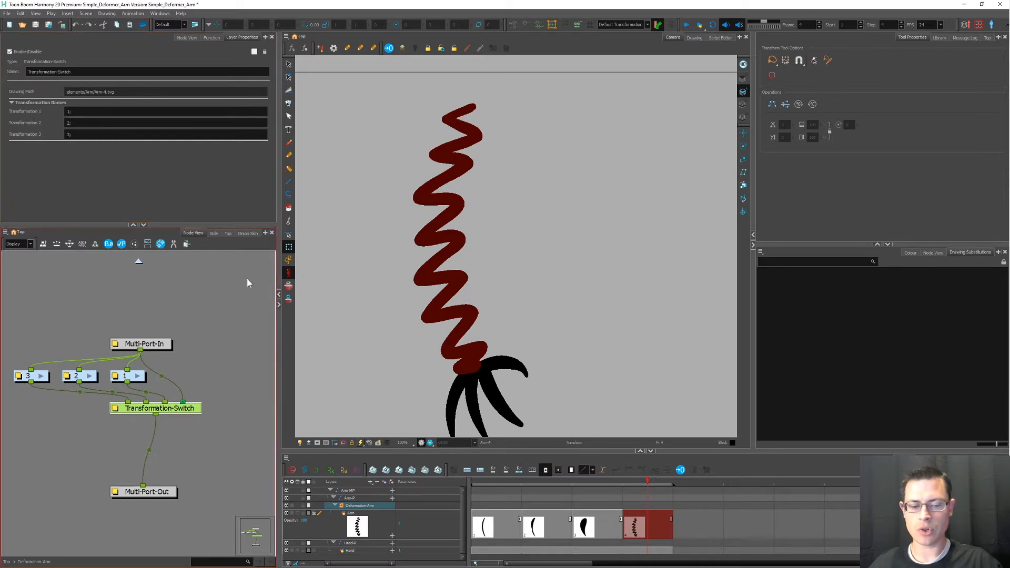
left_click(482, 525)
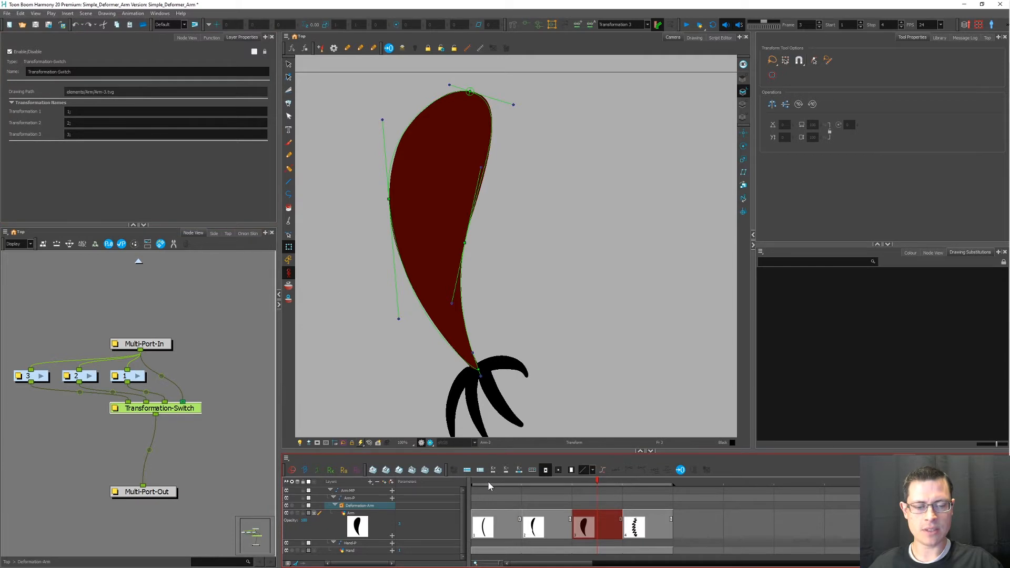
left_click(484, 522)
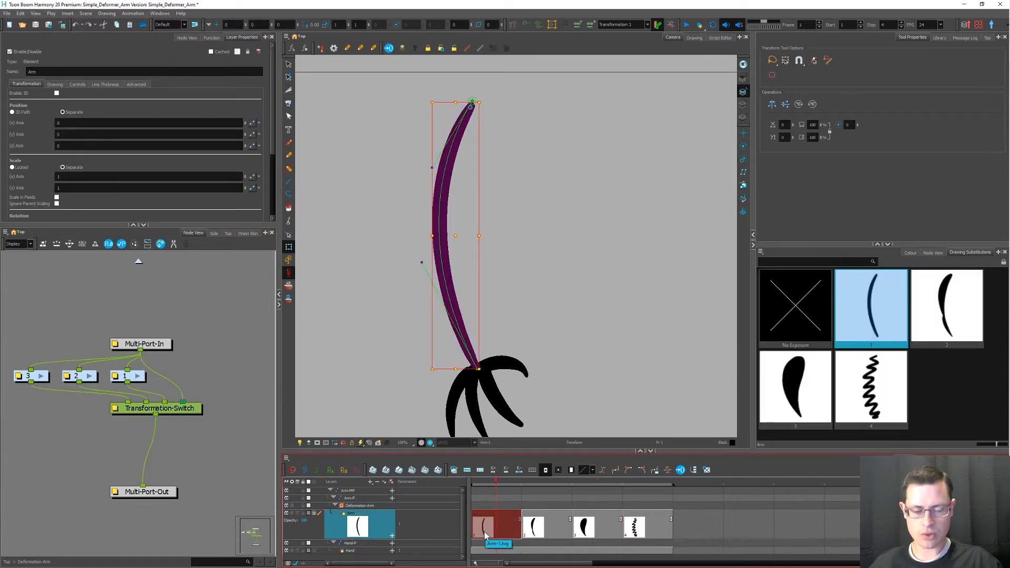
Rename the frame 1 drawing to 'Line' and edit the switch's transformation names.
double_click(496, 525)
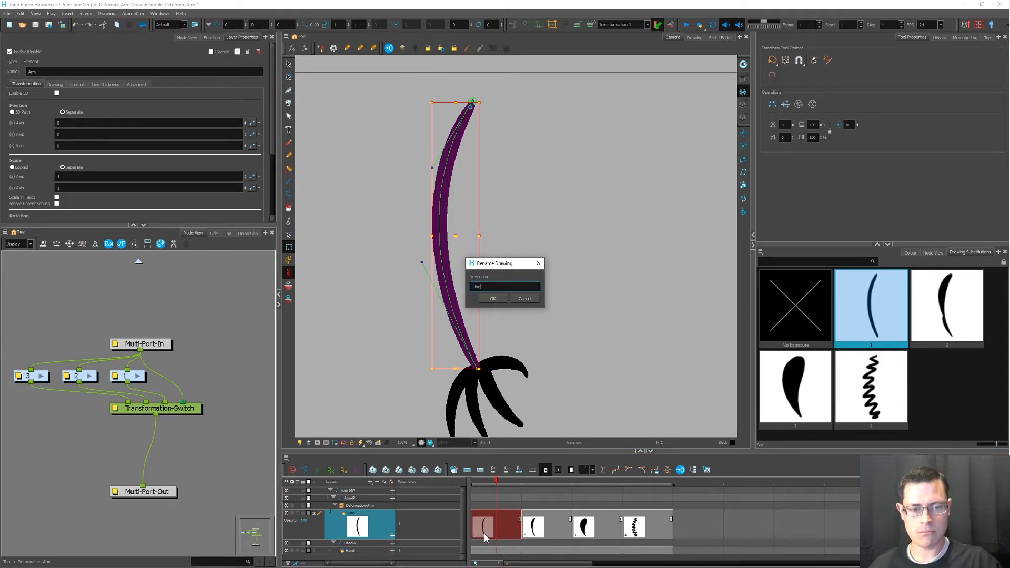
left_click(493, 298)
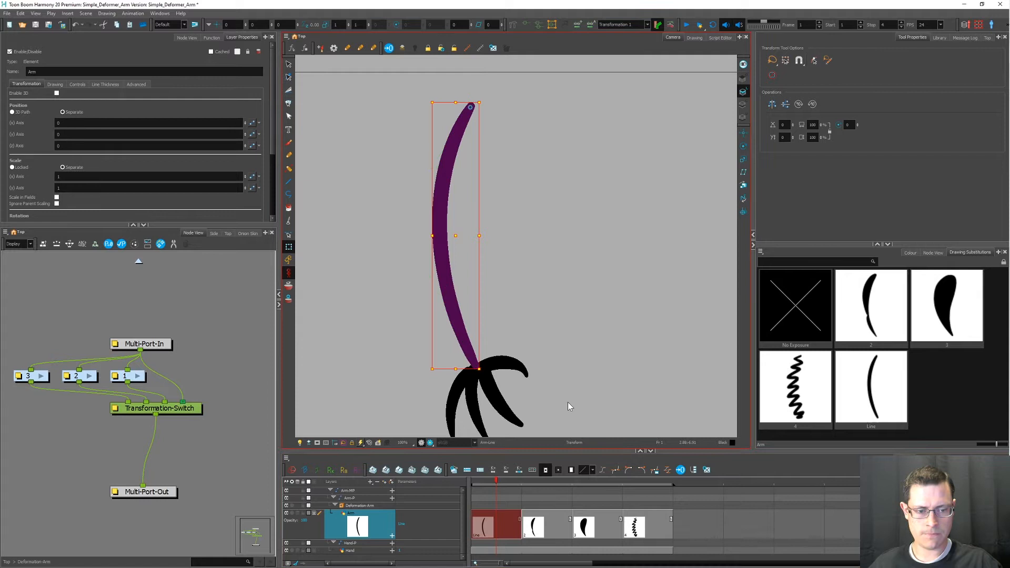
mouse_move(457, 128)
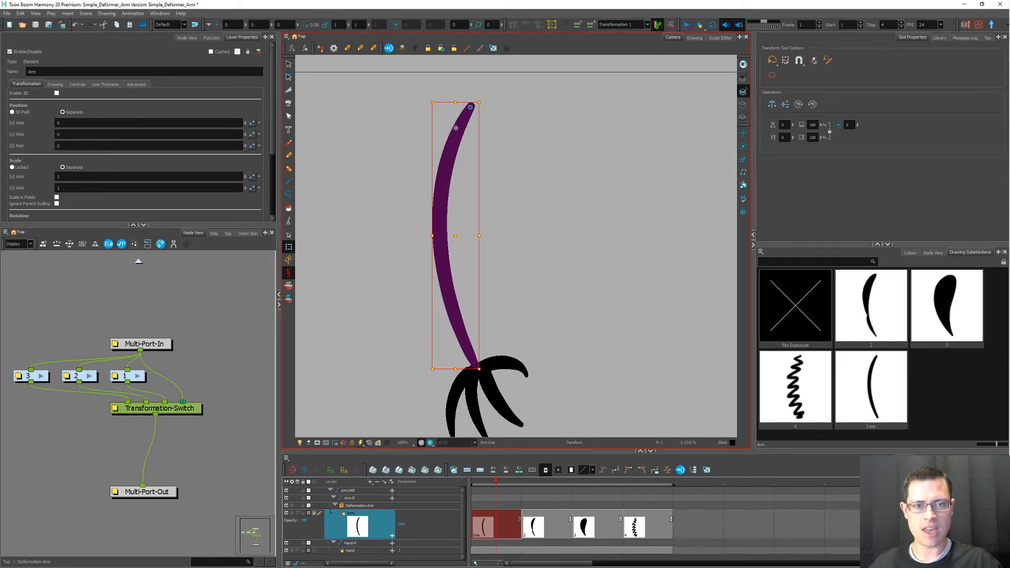
mouse_move(471, 315)
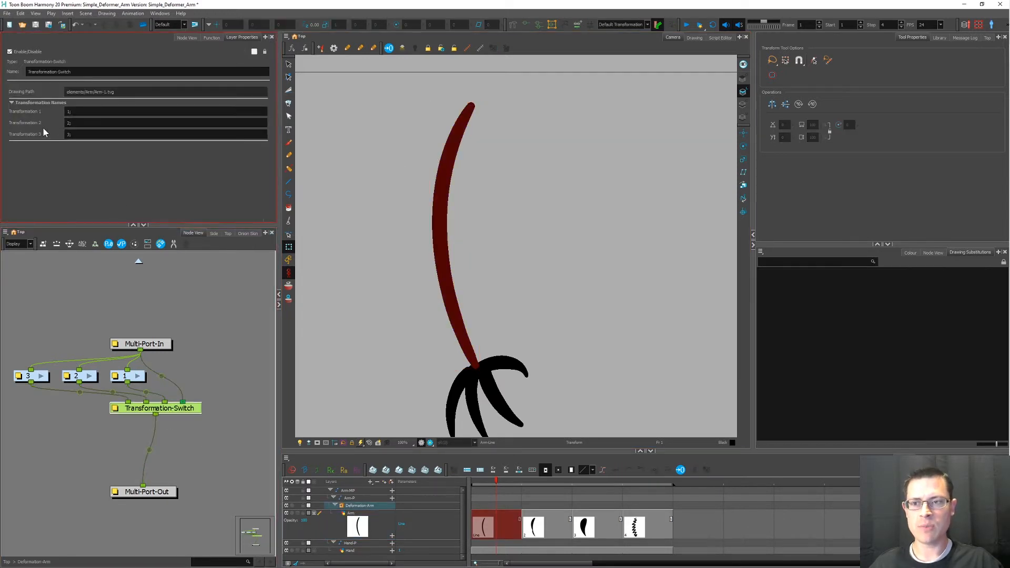
left_click(164, 111)
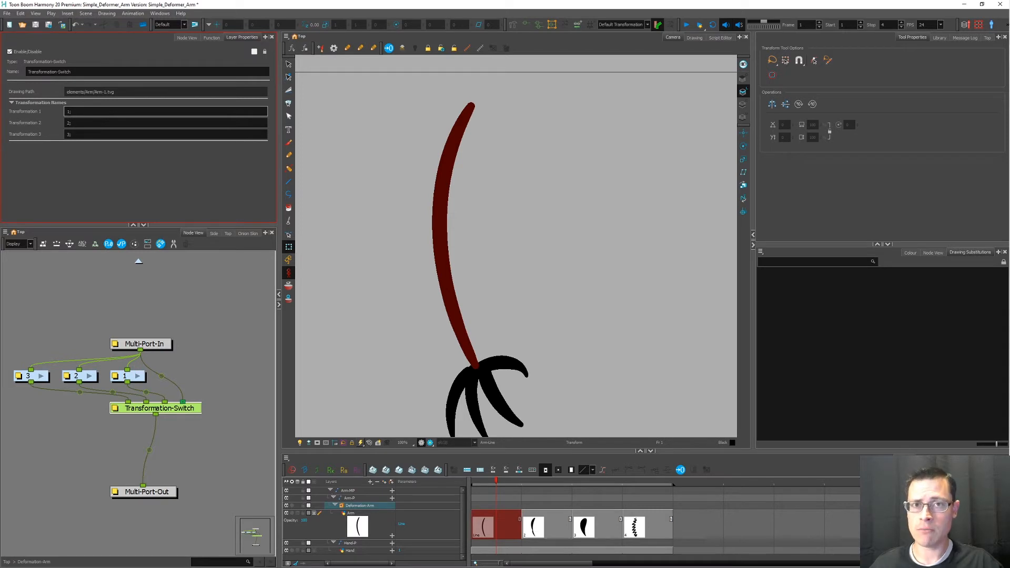
mouse_move(399, 469)
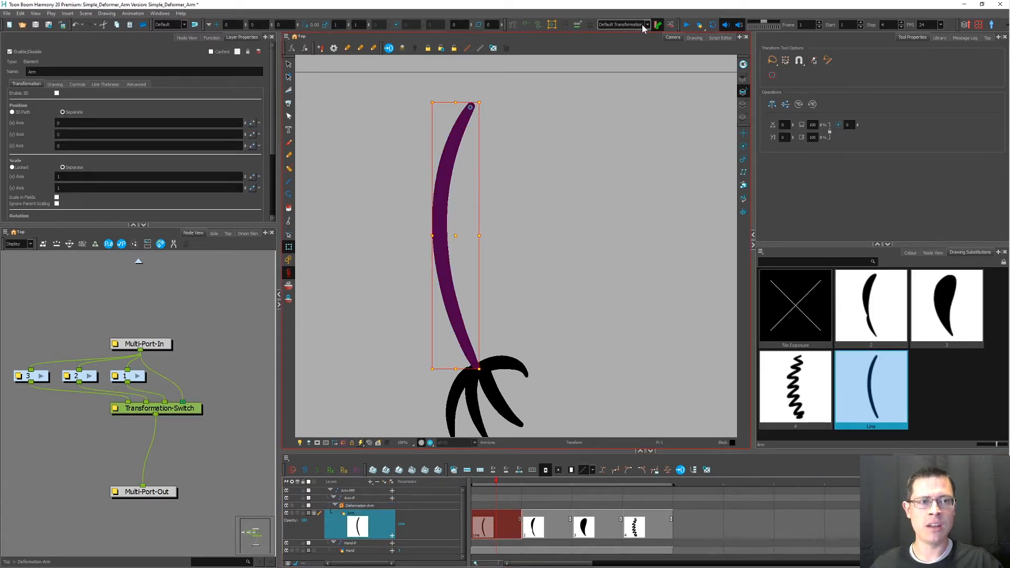
Preview Transformation 1 and add 'Line' to its name in the Transformation-Switch.
left_click(622, 25)
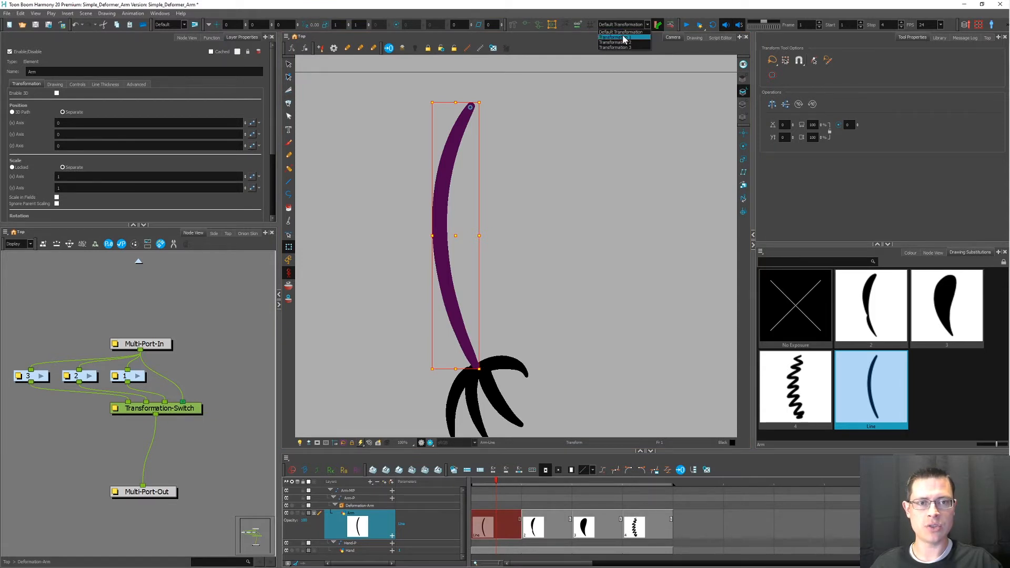
left_click(615, 37)
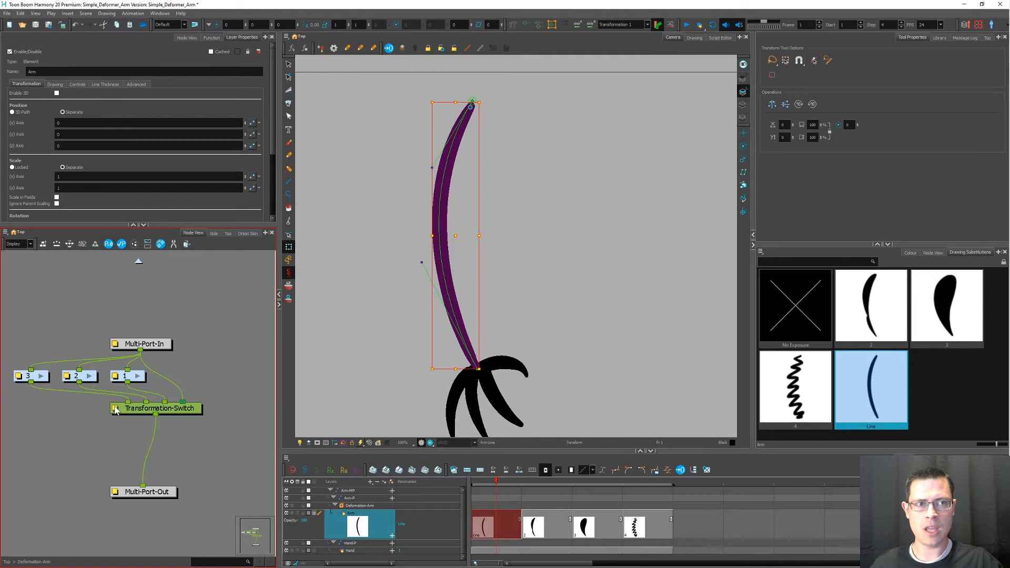
left_click(158, 408)
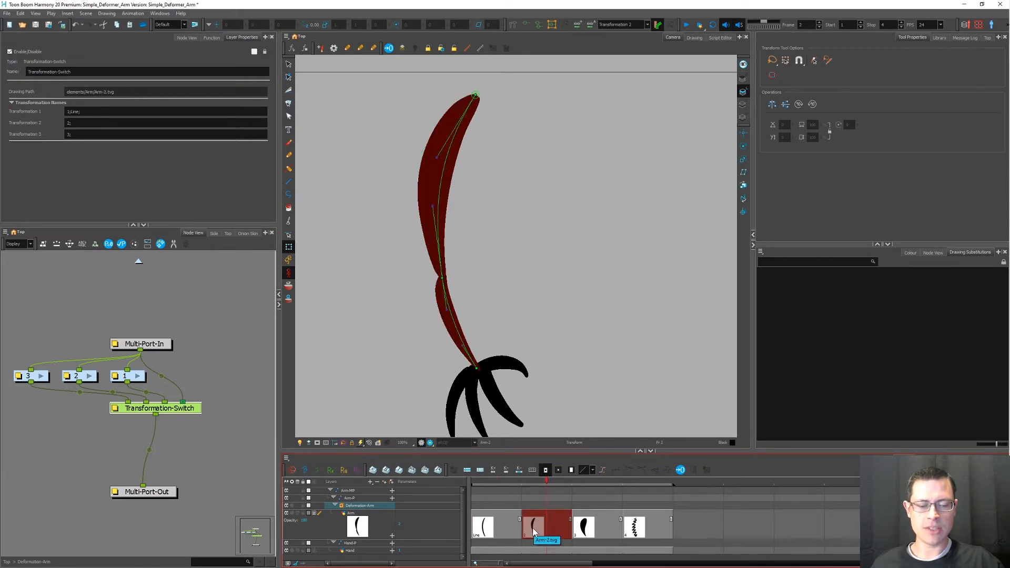
Rename drawing 2 'Muscle' and set transformation 2's name to '2;Muscle;'.
double_click(546, 526)
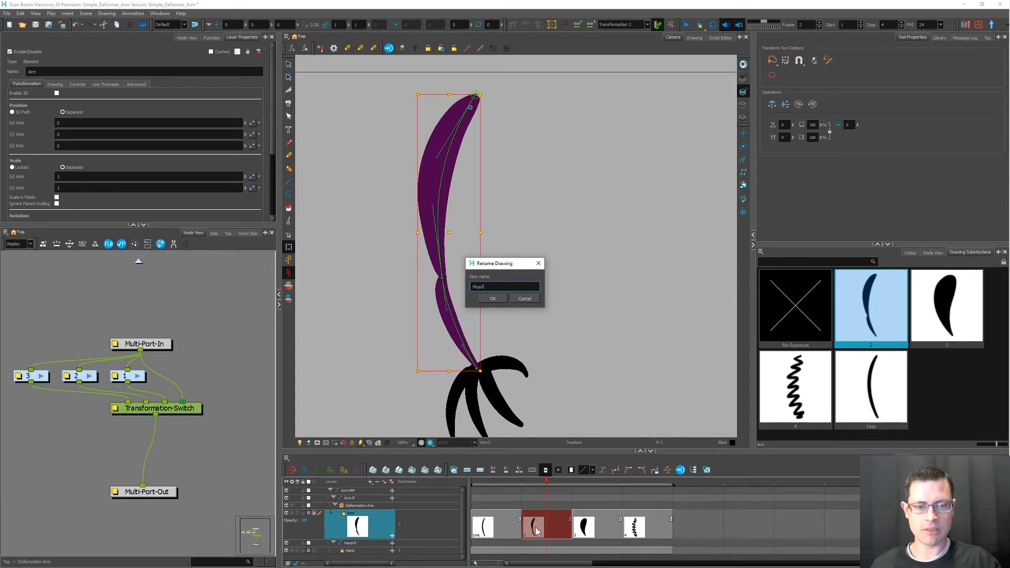
left_click(493, 298)
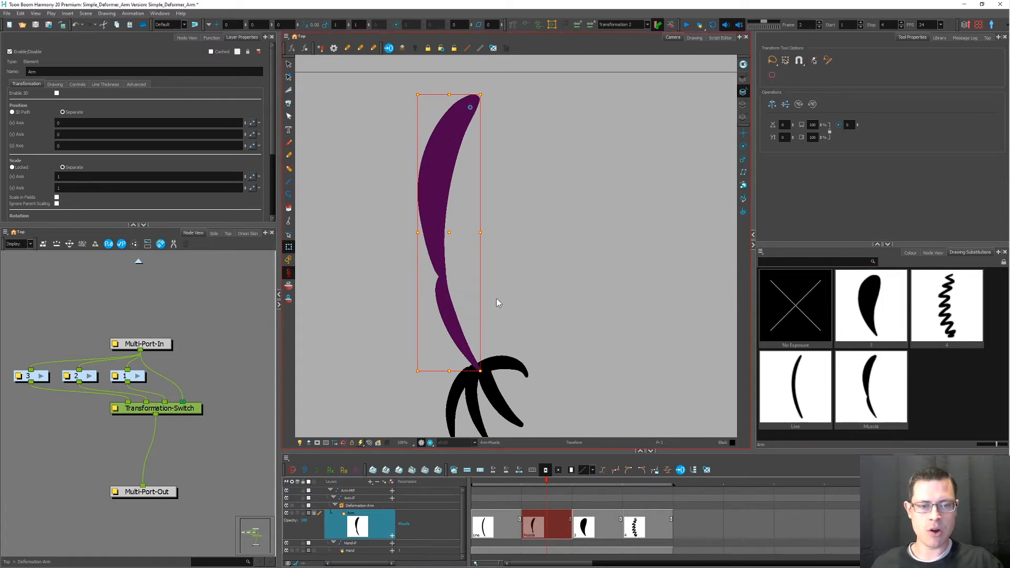
mouse_move(287, 387)
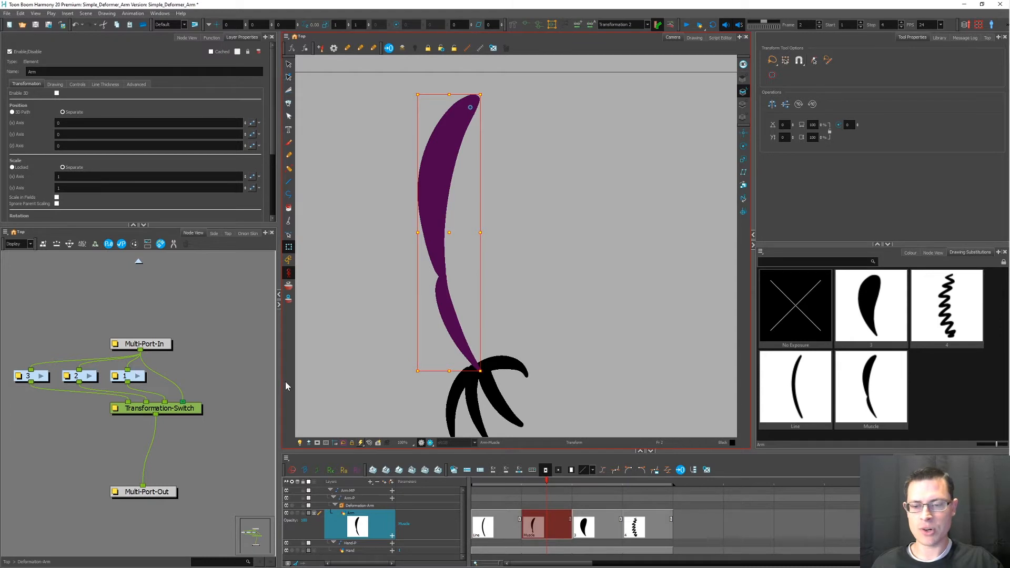
left_click(156, 408)
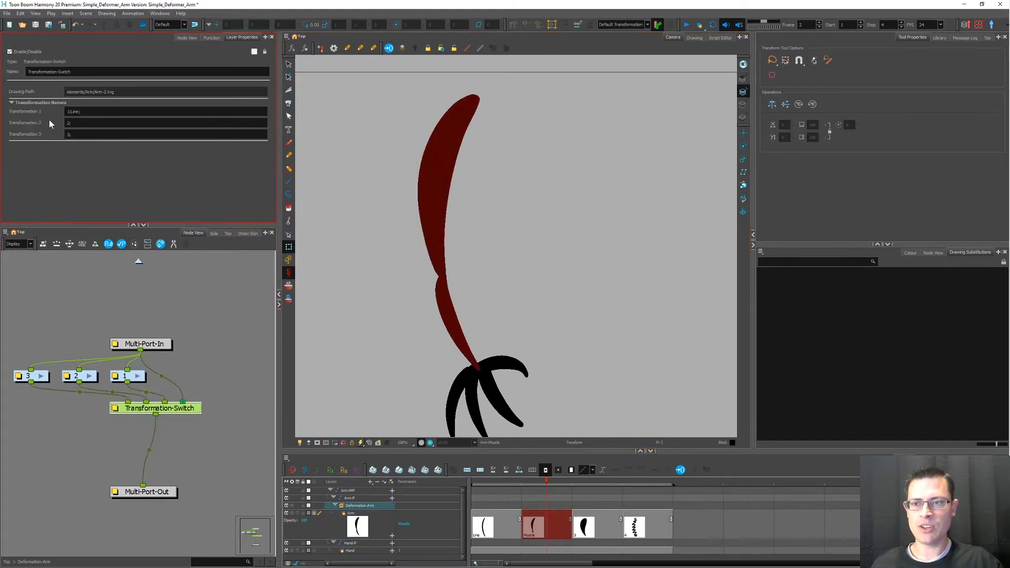
left_click(164, 122)
type("Musc")
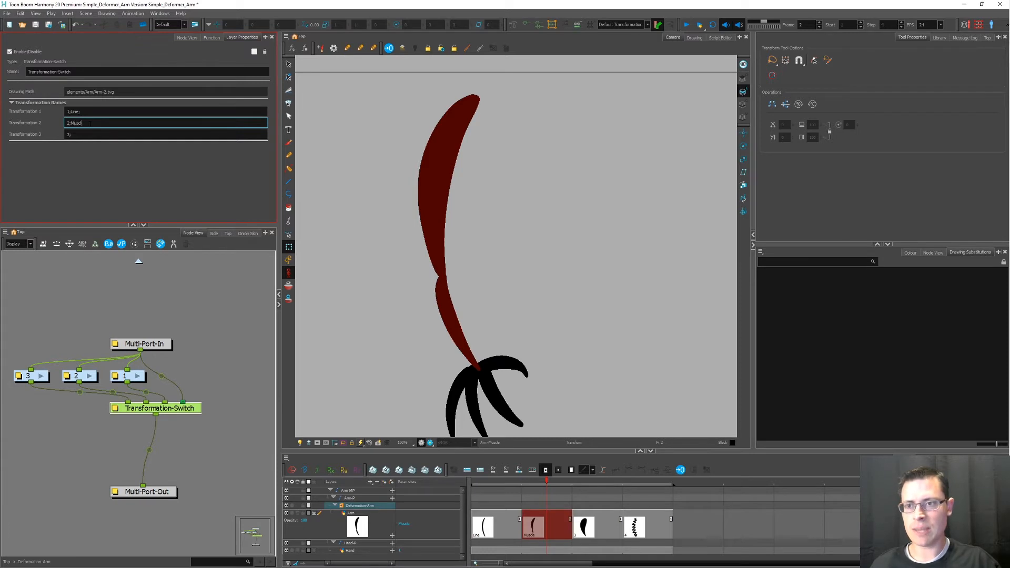
type("le;")
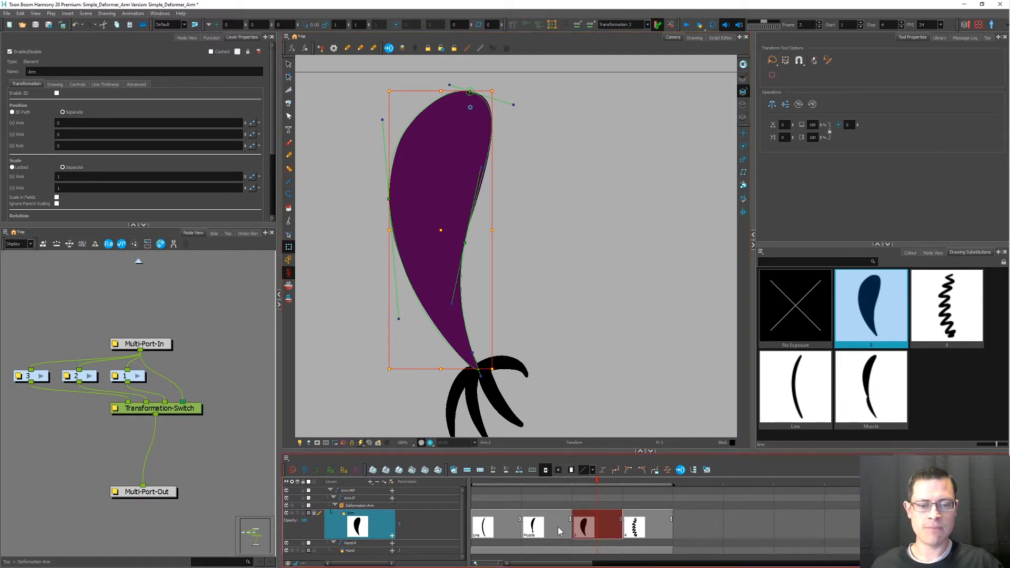
Rename the third drawing in the timeline to 'Envelope'.
double_click(591, 527)
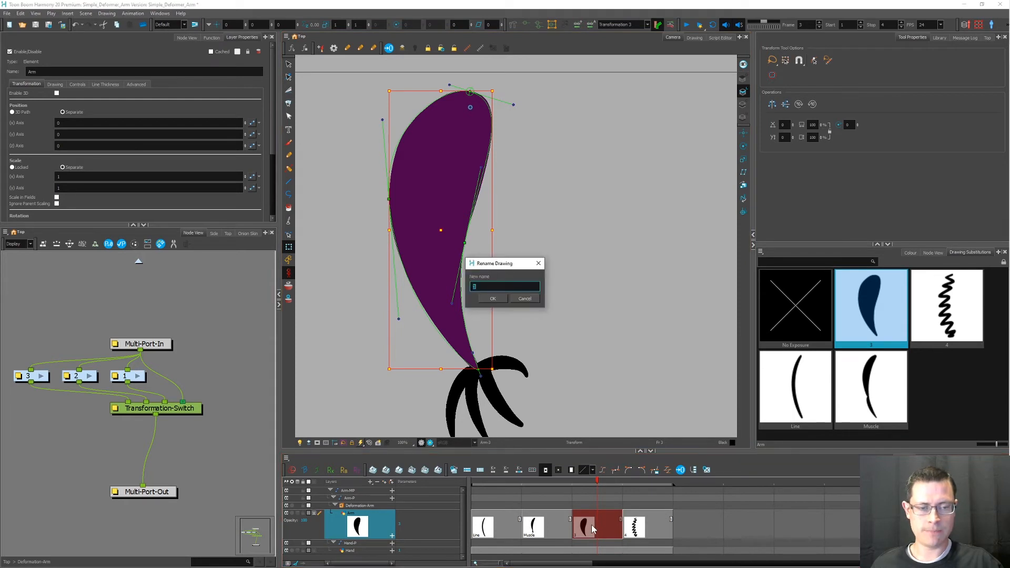
type("Envelope")
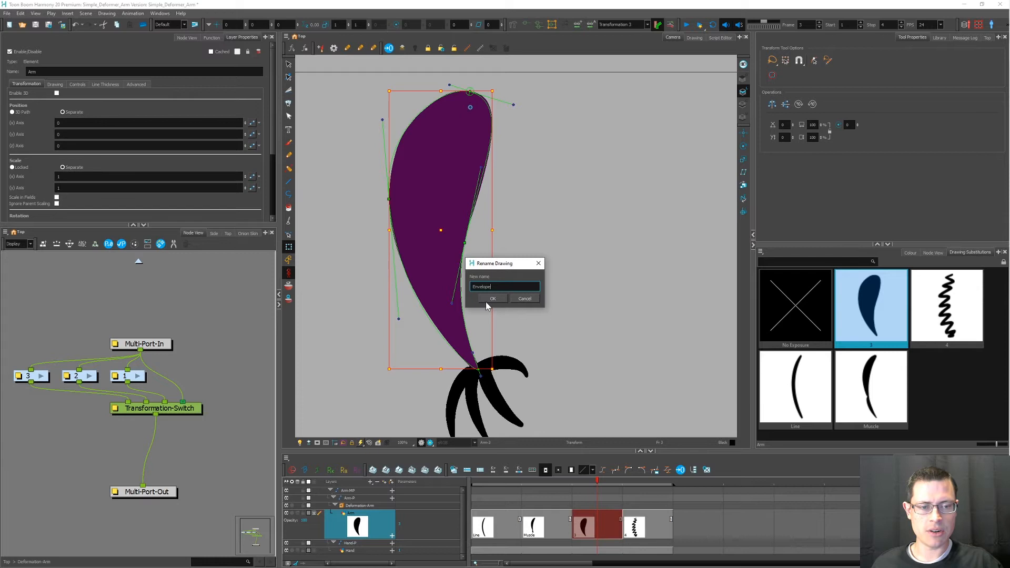
left_click(493, 298)
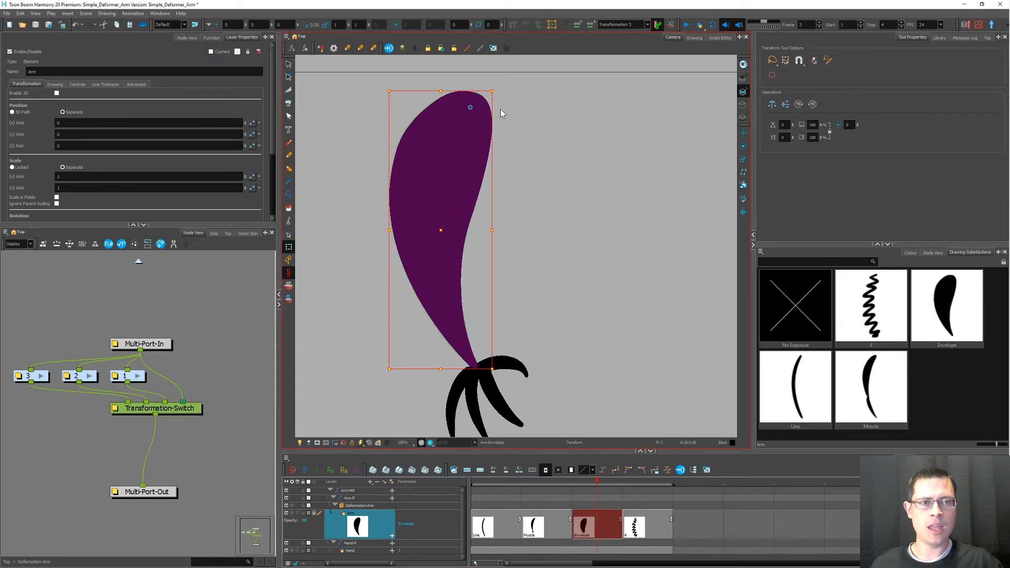
Add 'Associate Parent Transformation Switch with Selected Element' to the Deformation toolbar.
left_click(578, 24)
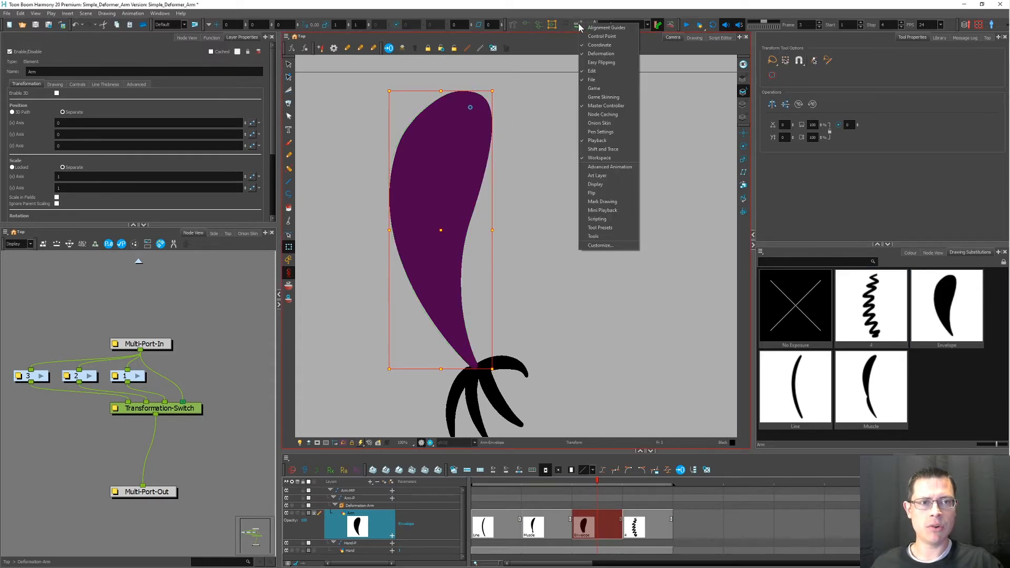
mouse_move(594, 235)
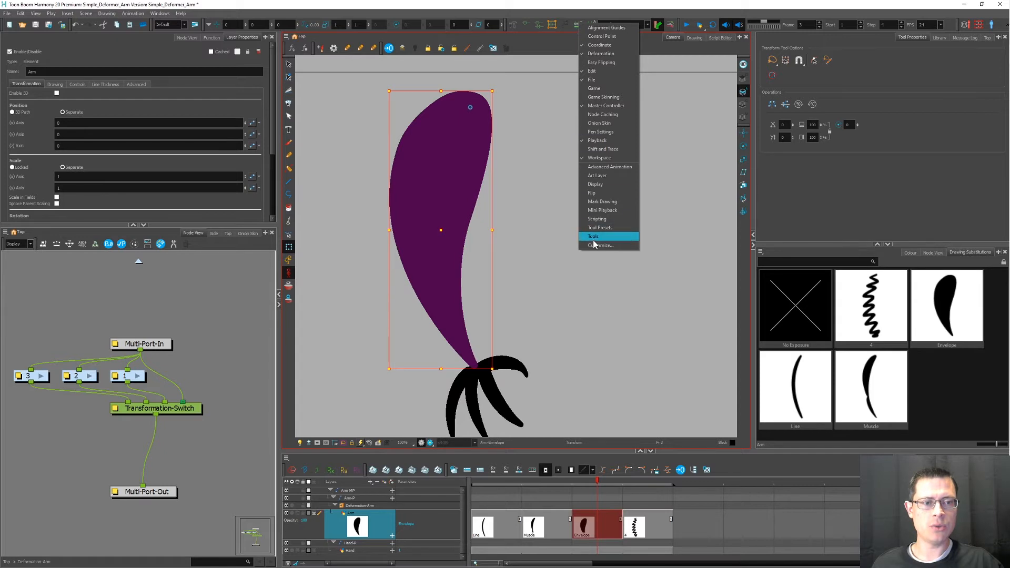
left_click(600, 245)
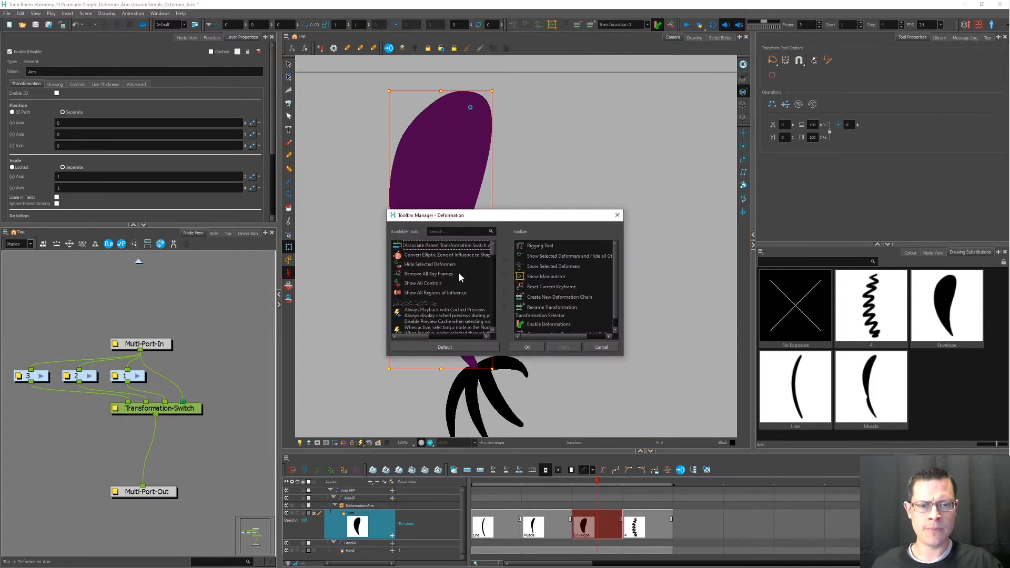
left_click(443, 246)
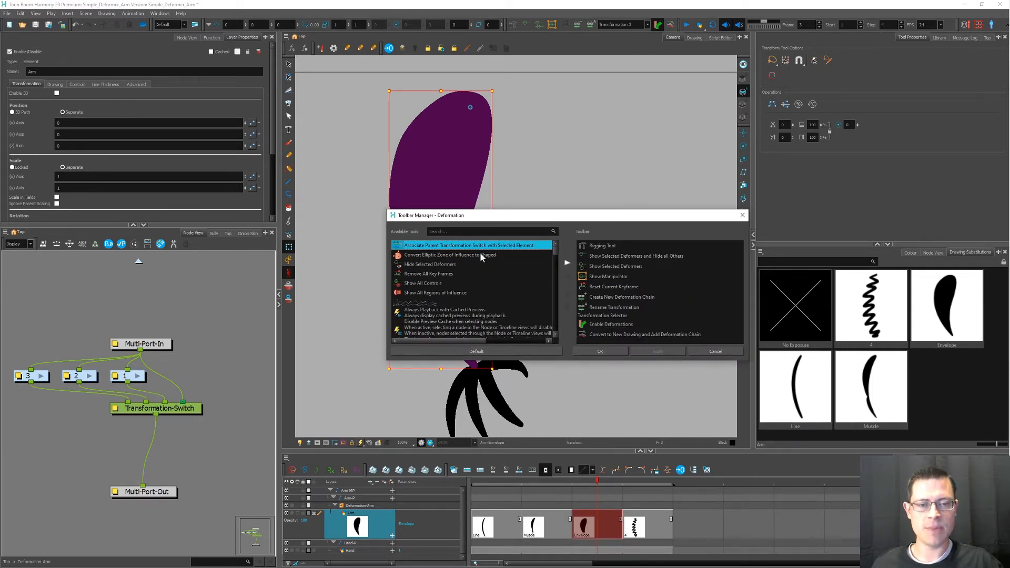
mouse_move(567, 284)
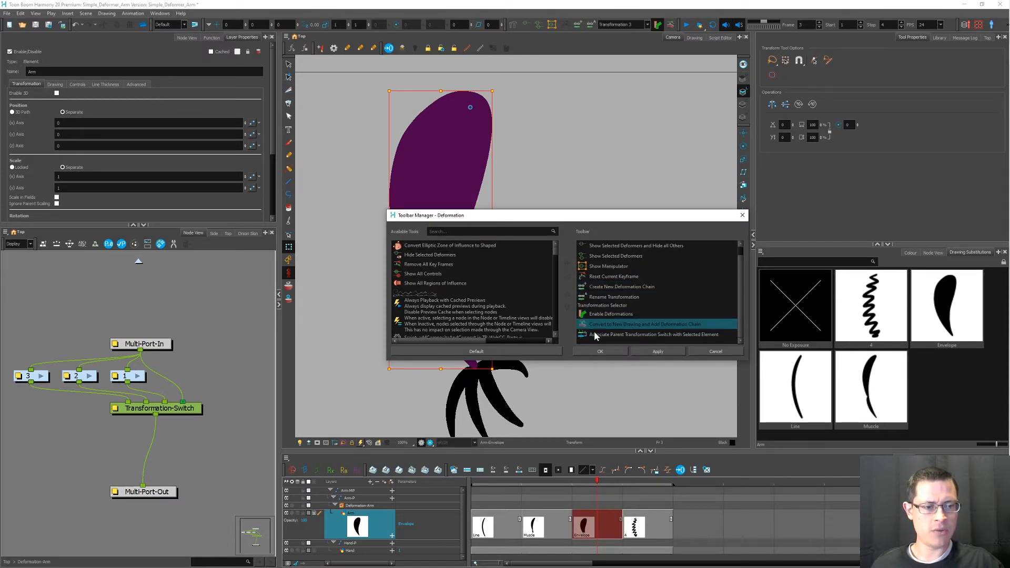
left_click(653, 335)
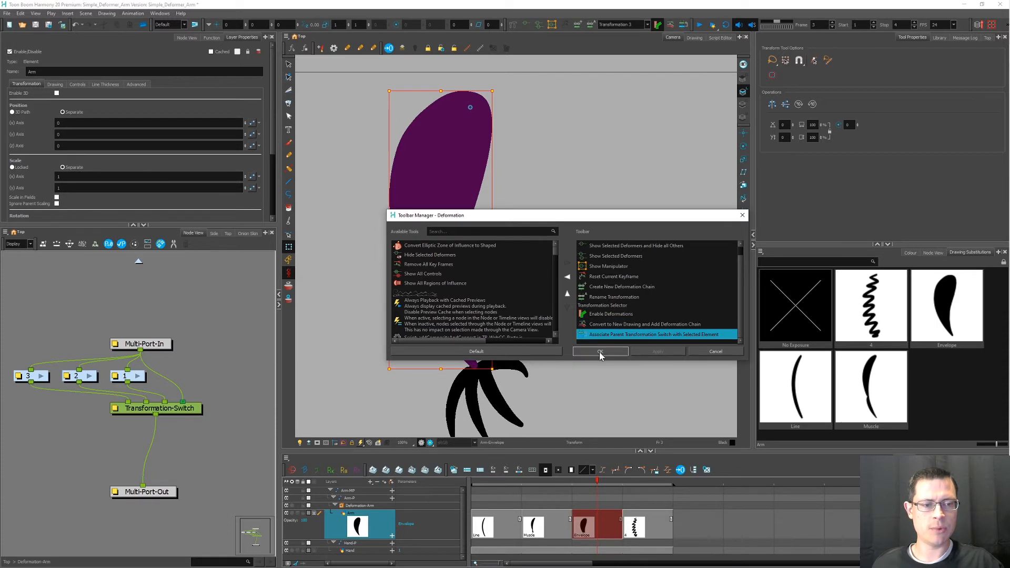
left_click(600, 351)
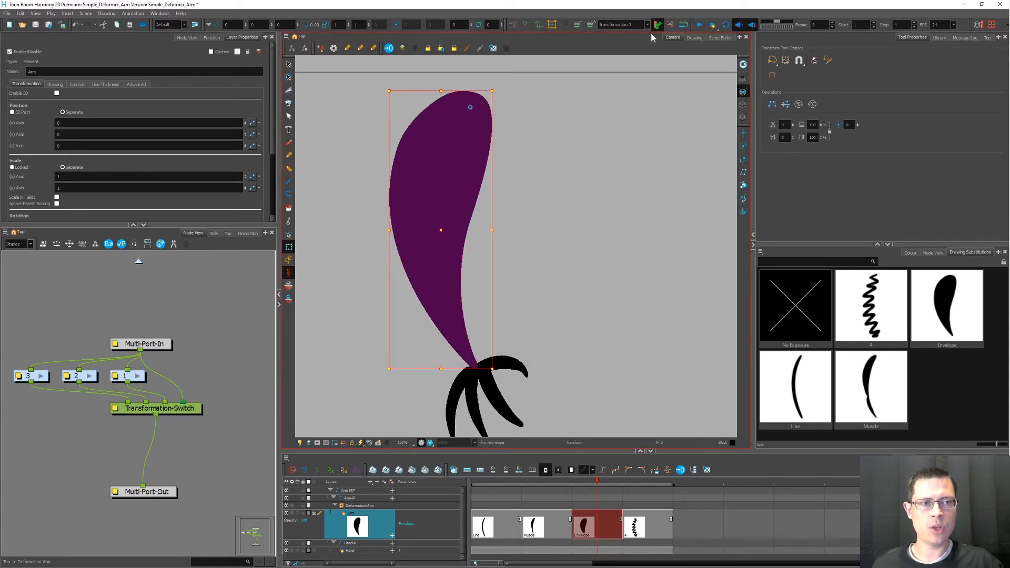
Make Transformation 3 the active transformation from the dropdown.
left_click(644, 24)
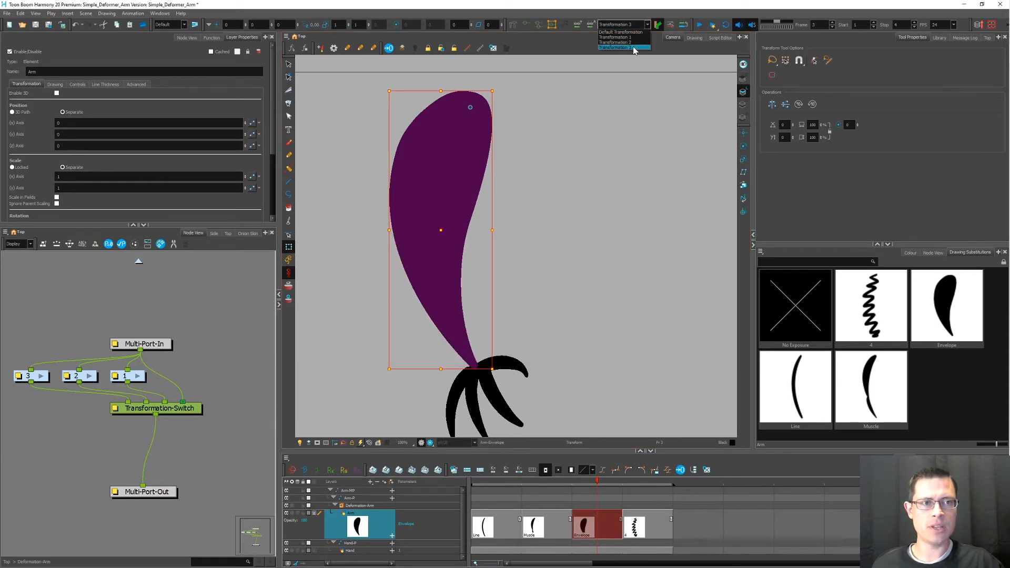
left_click(620, 47)
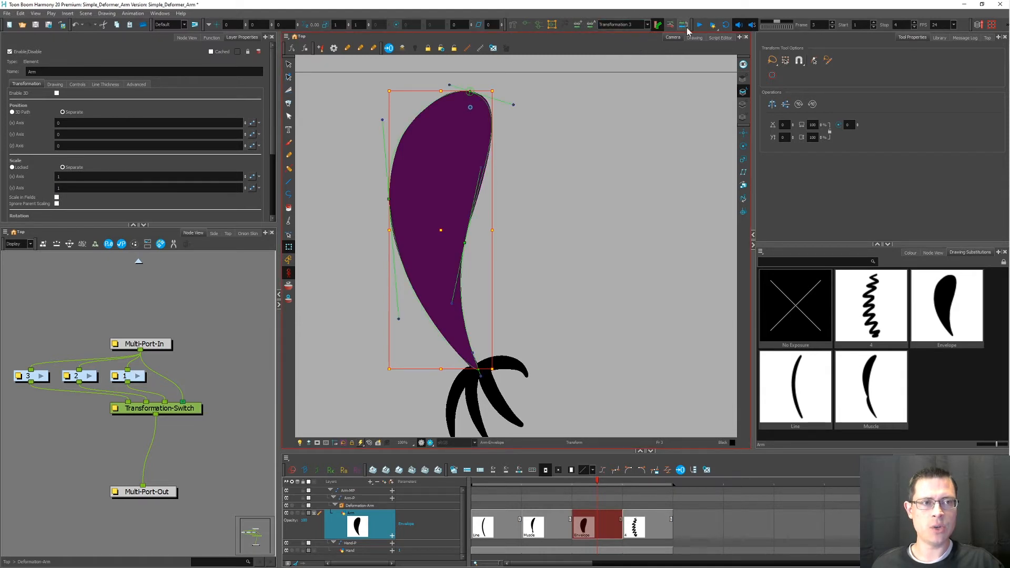
mouse_move(669, 42)
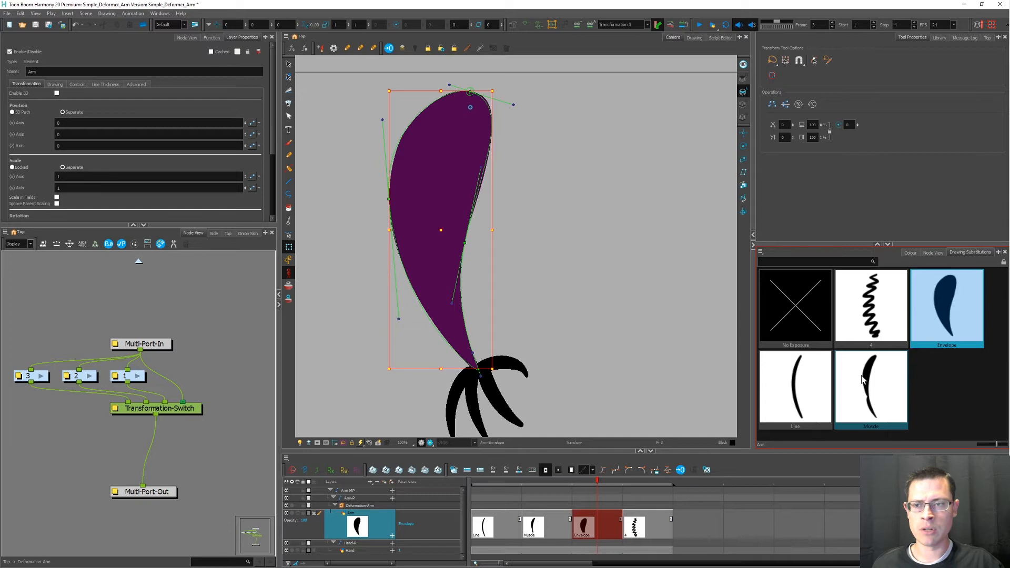
On the Transformation-Switch node, remove the numbers from the Transformation 1, 2 and 3 names.
left_click(157, 407)
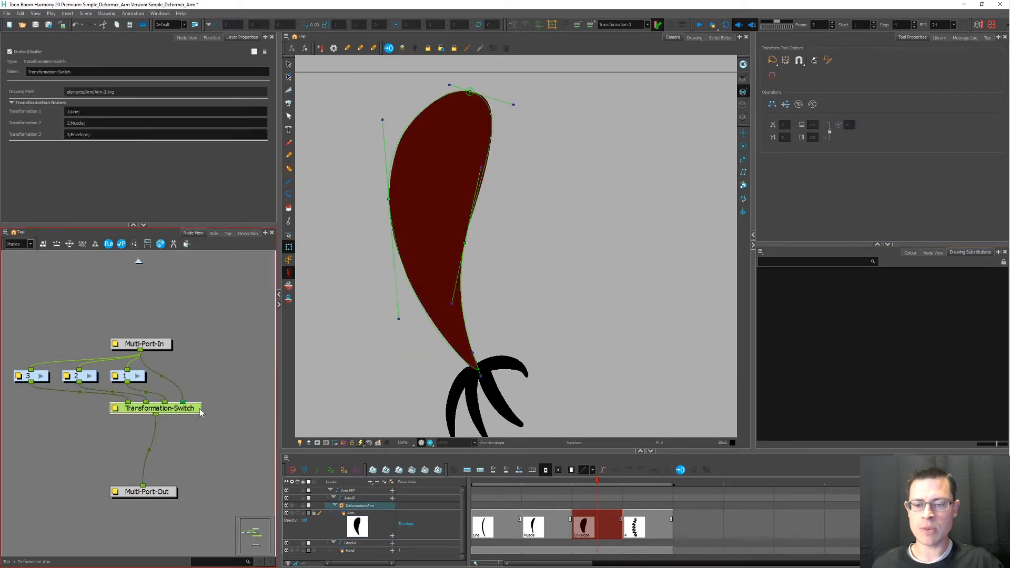
left_click(165, 111)
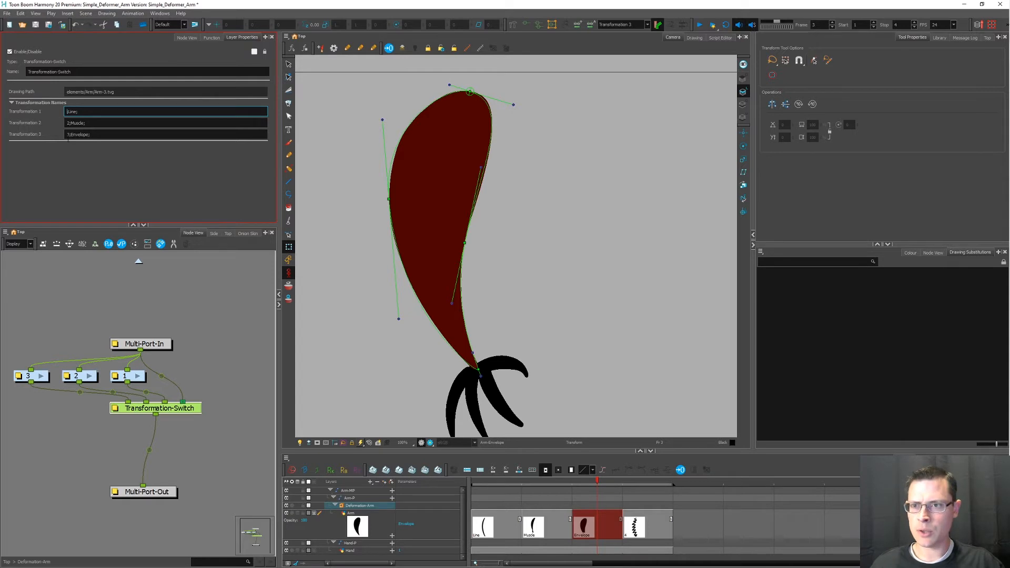
left_click(164, 123)
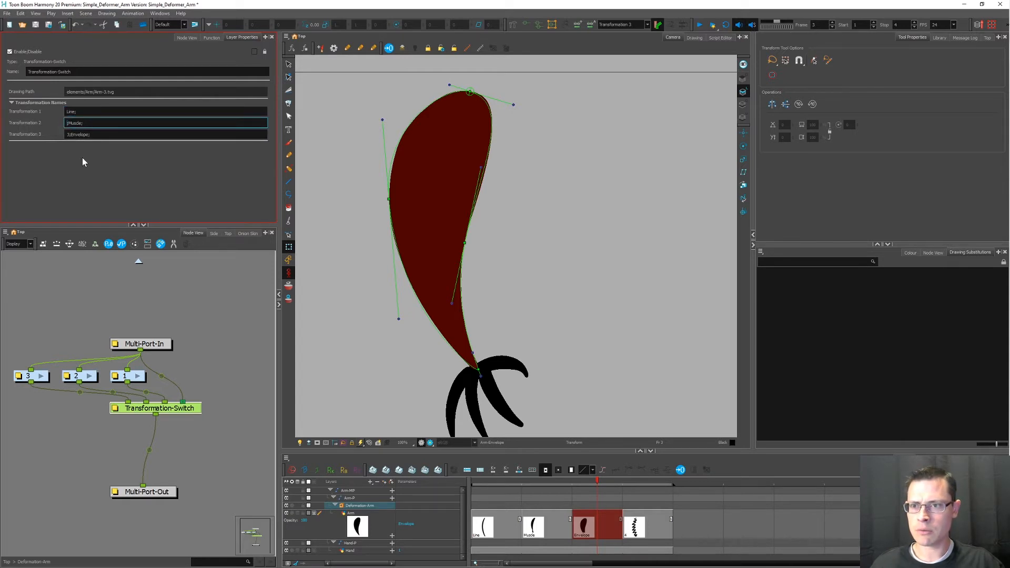
left_click(164, 134)
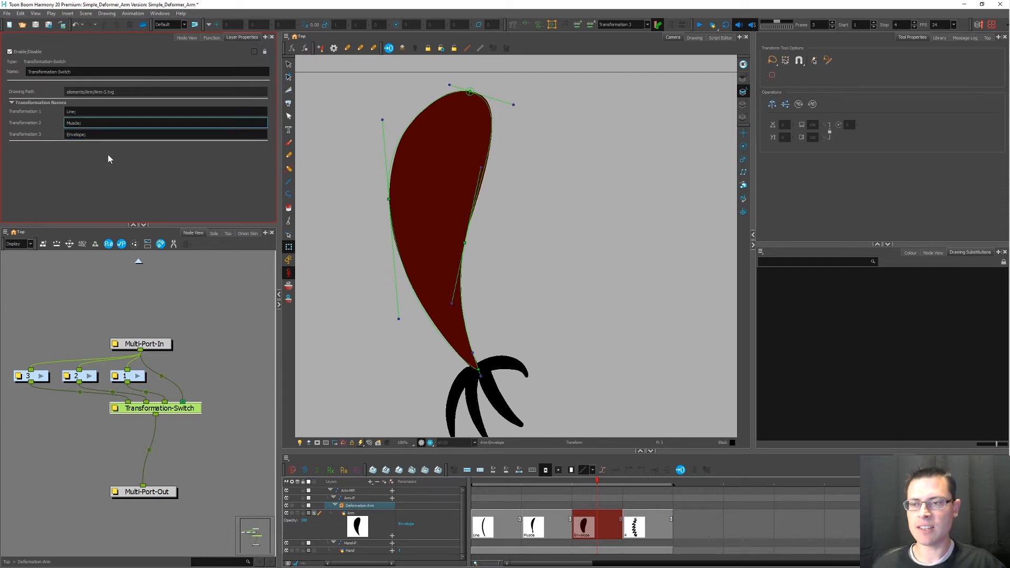
mouse_move(161, 422)
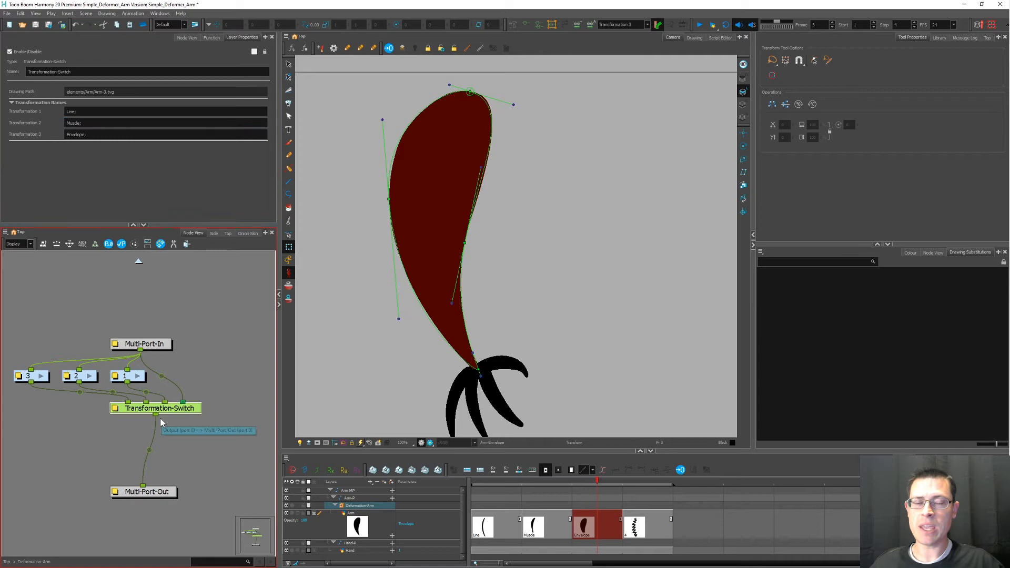
mouse_move(195, 415)
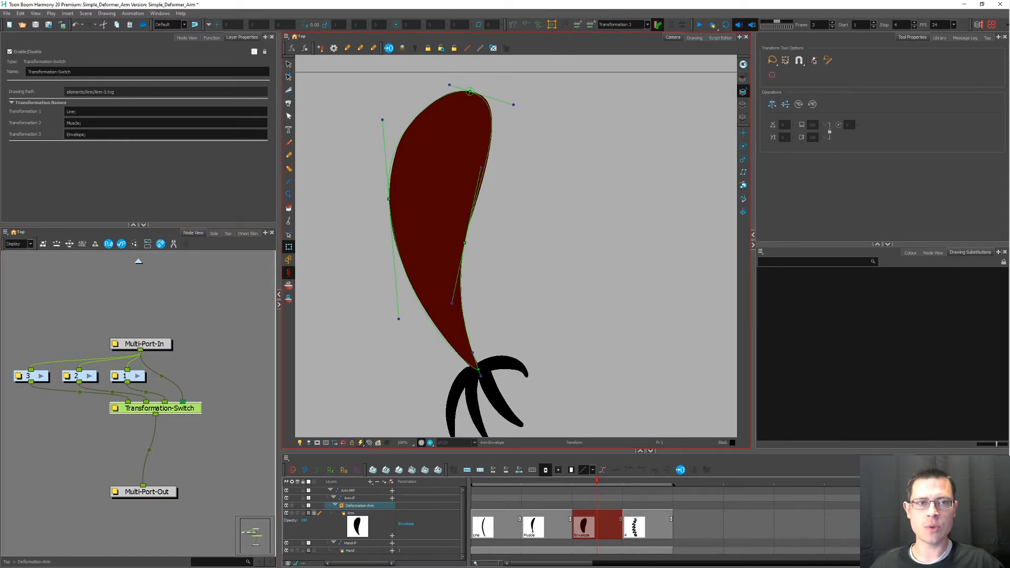
mouse_move(591, 28)
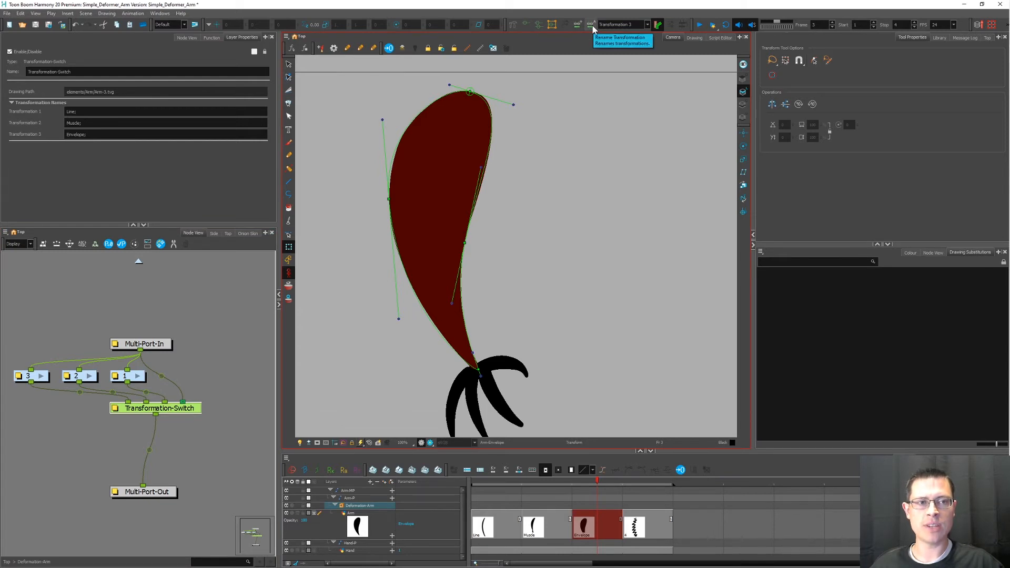
Name the switch's transformations Line, Muscle and Envelope in the Rename Transformation dialog.
left_click(591, 25)
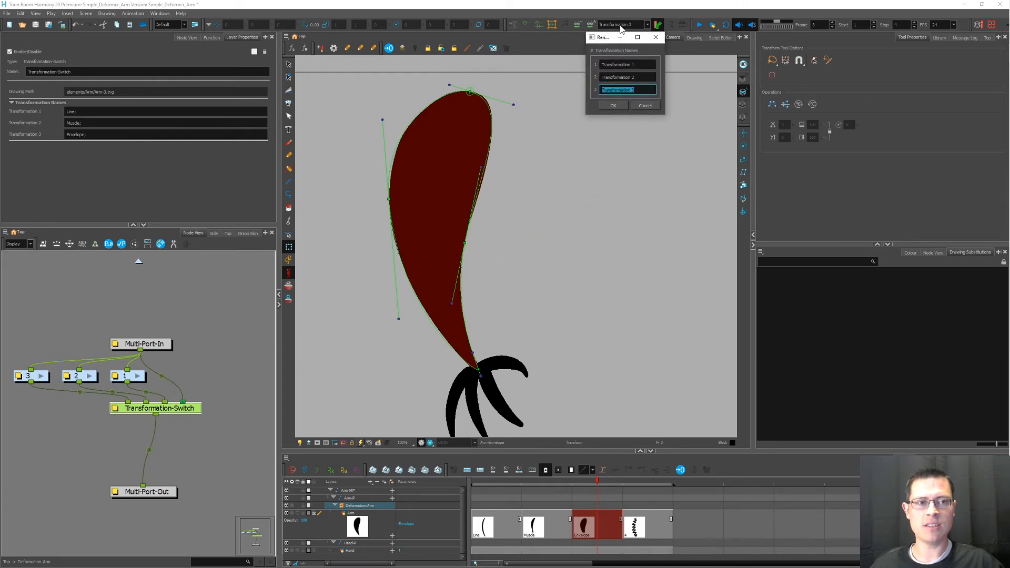
mouse_move(622, 52)
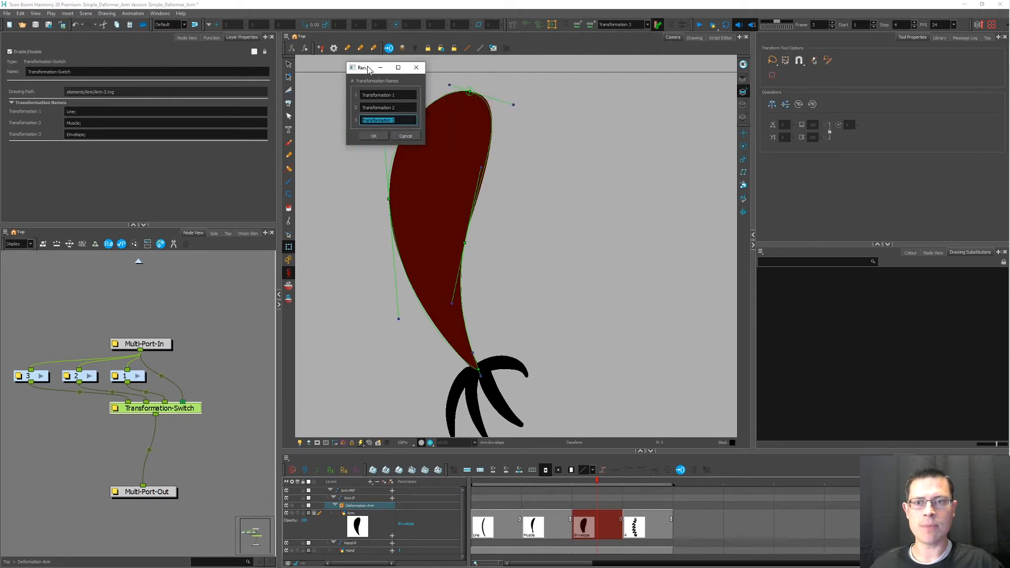
left_click_drag(367, 67, 119, 85)
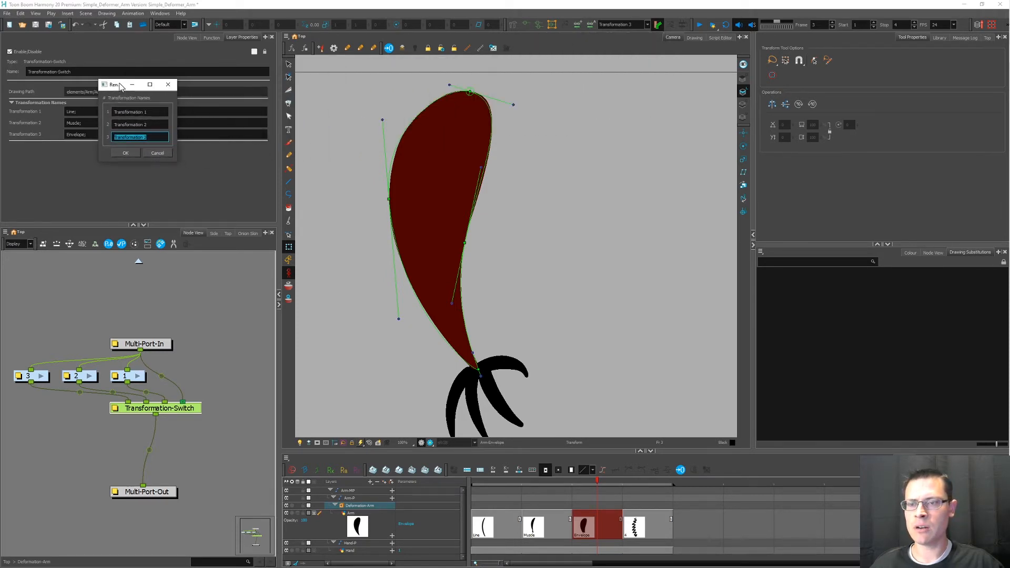
left_click(139, 112)
type("Line")
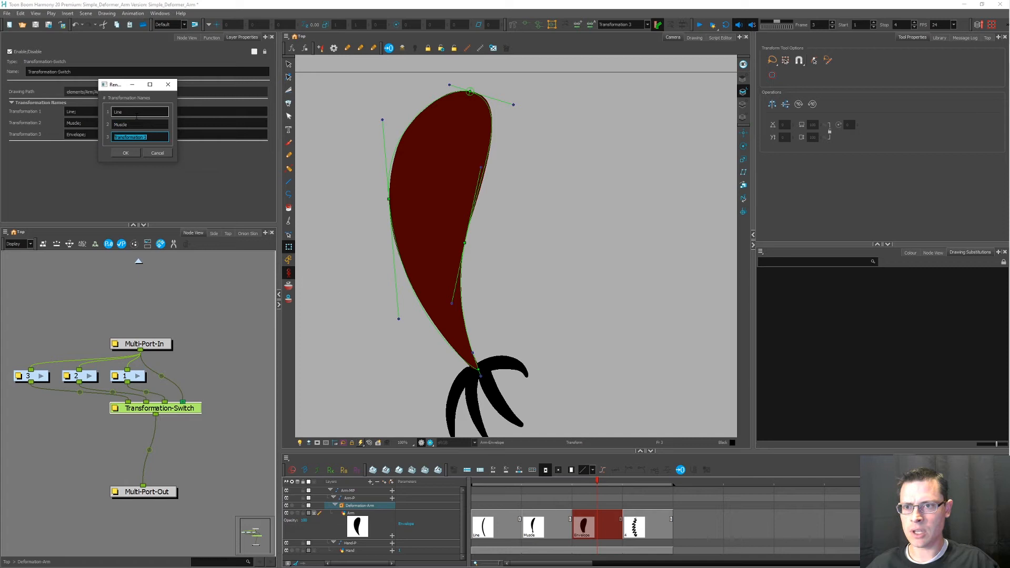
type("Envelope")
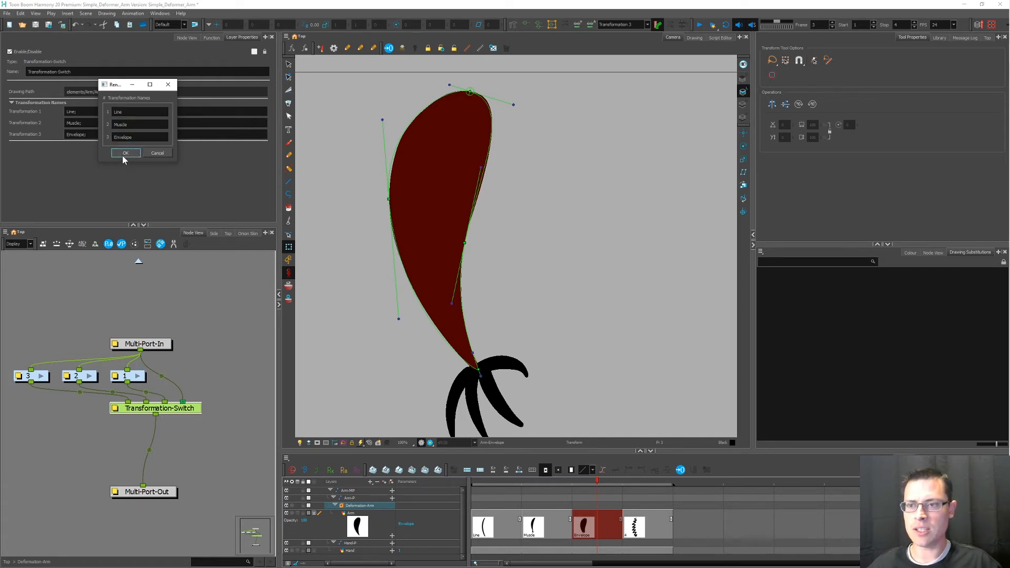
left_click(125, 152)
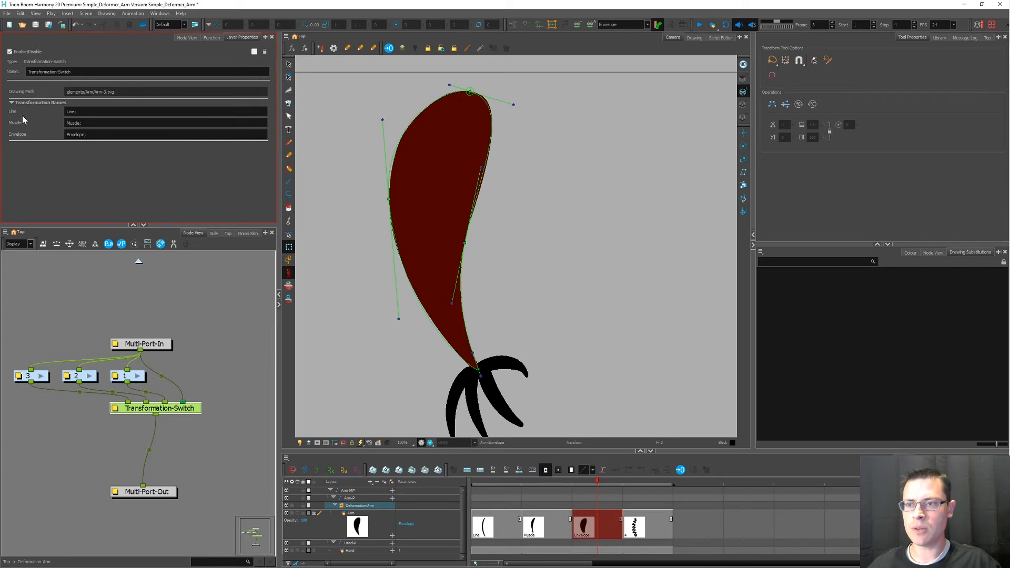
mouse_move(14, 122)
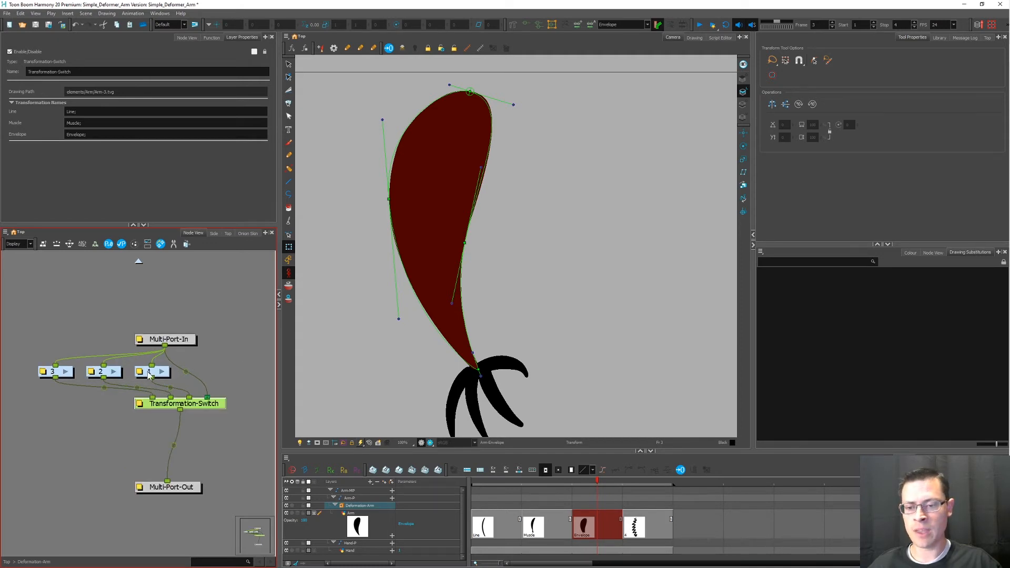
mouse_move(149, 372)
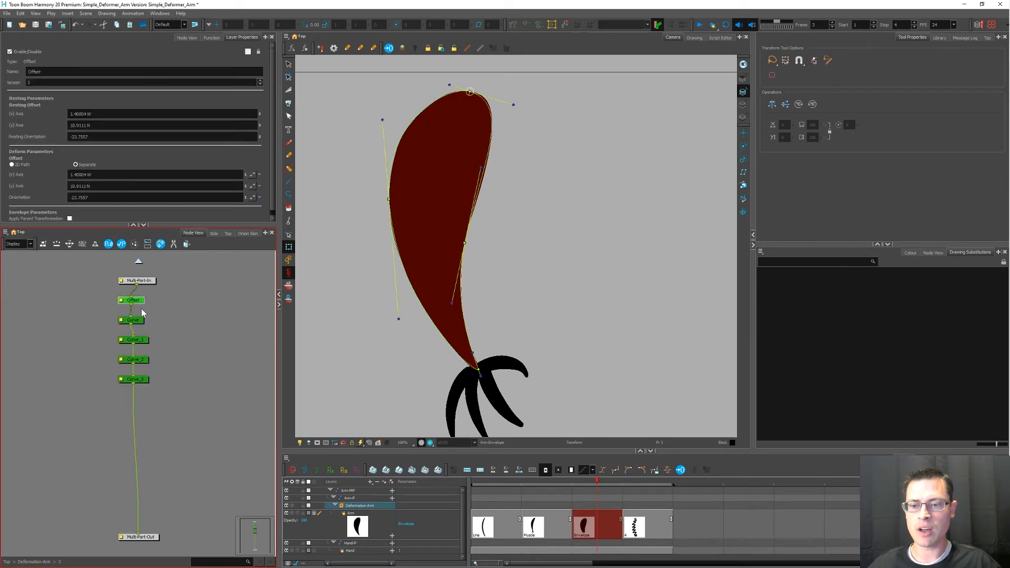
Inspect the Curve and Curve_2 deformers, then select the Transformation-Switch node at top level.
left_click(132, 319)
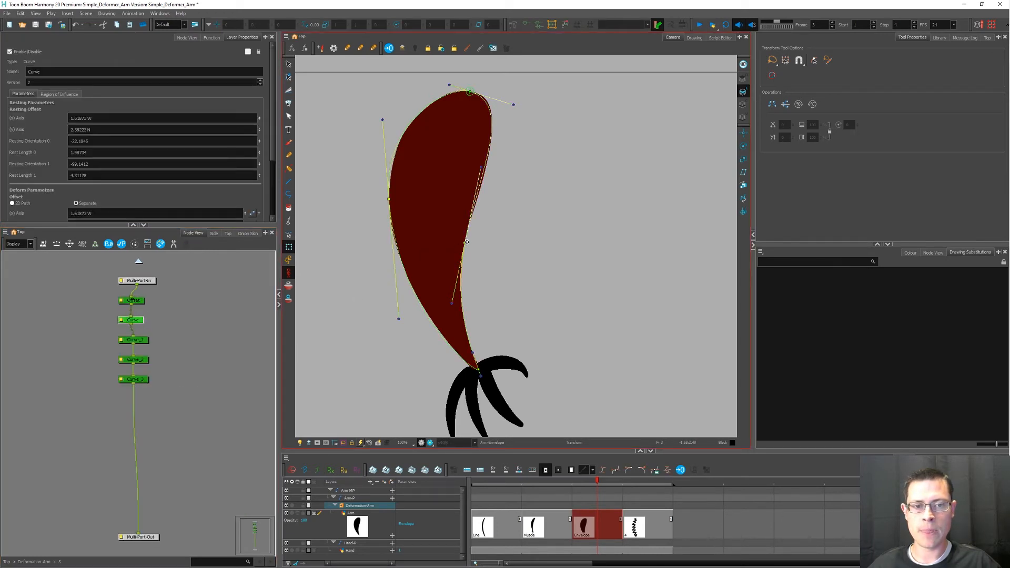
left_click(133, 359)
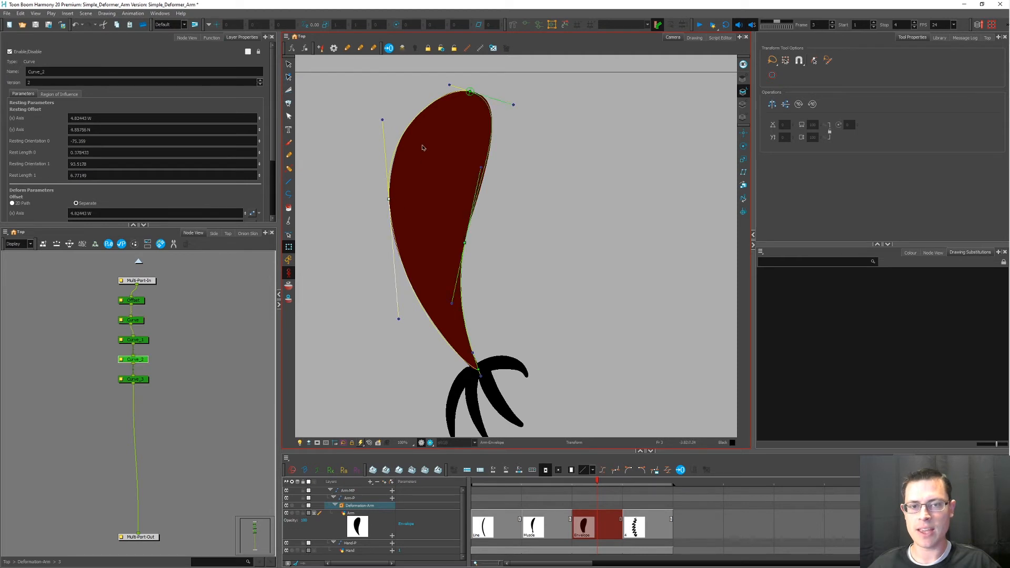
left_click(133, 300)
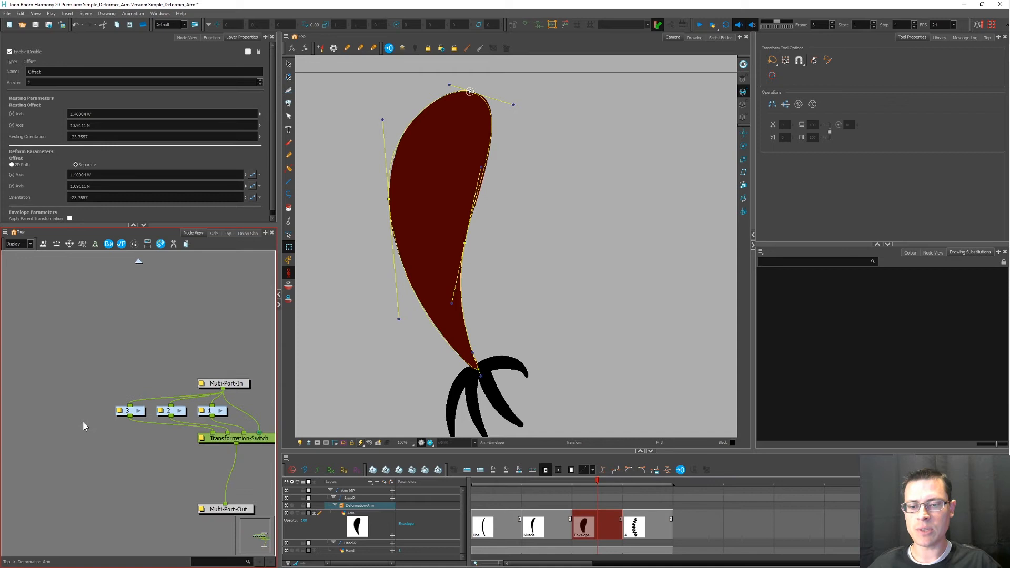
left_click(237, 438)
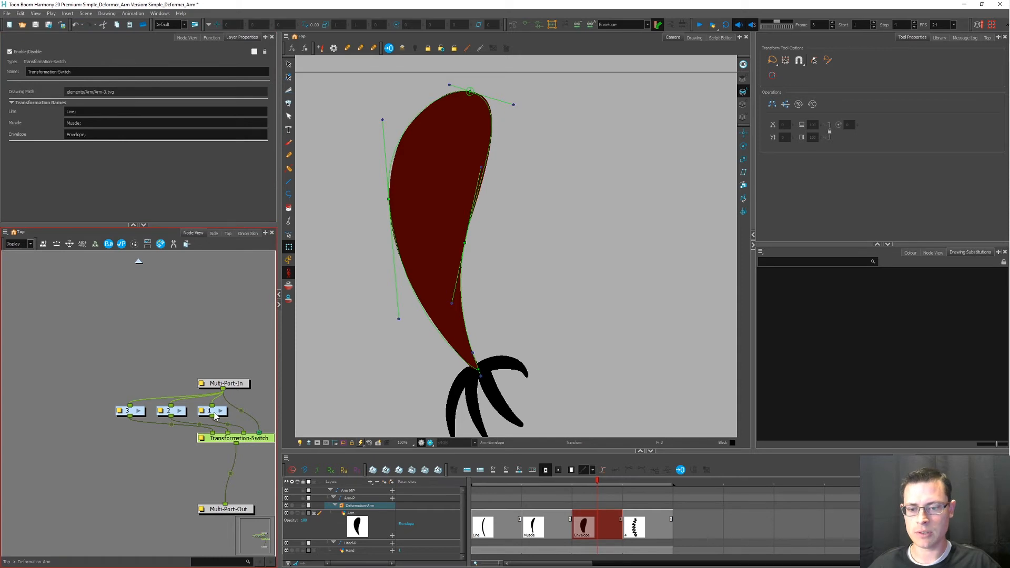
Rename a numbered deformation group node to Muscle in its Layer Properties.
double_click(209, 410)
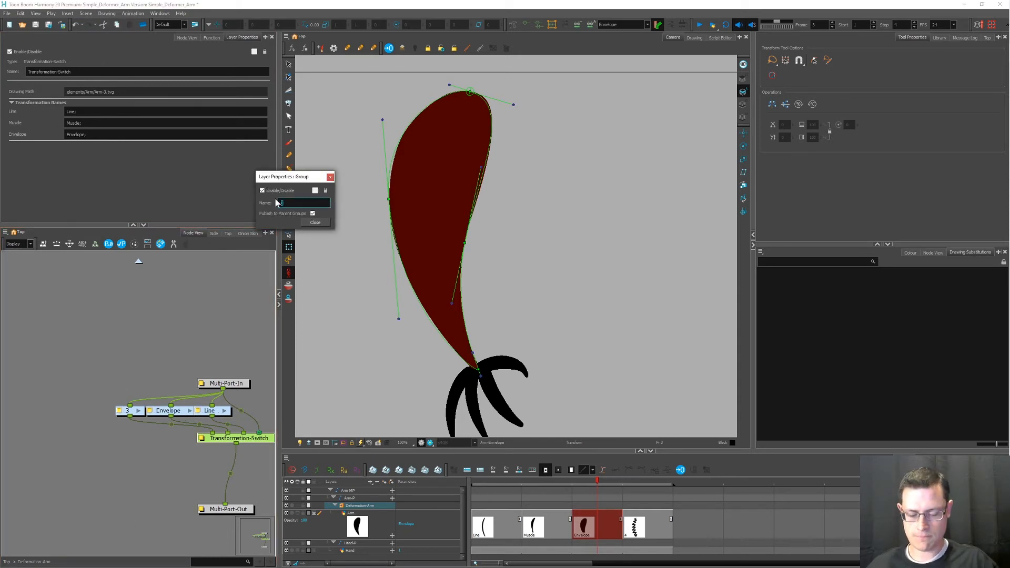
left_click(315, 222)
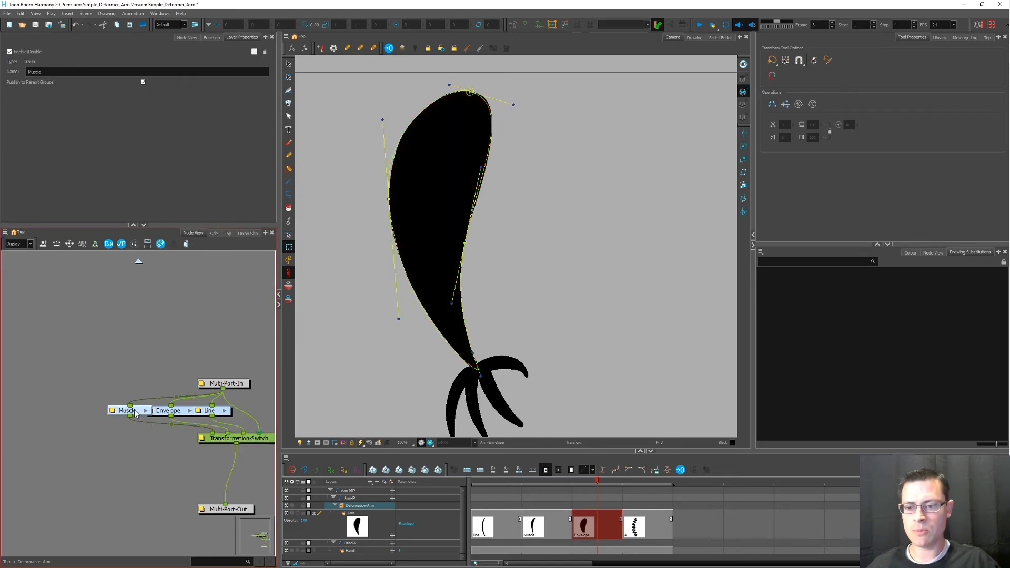
left_click(154, 410)
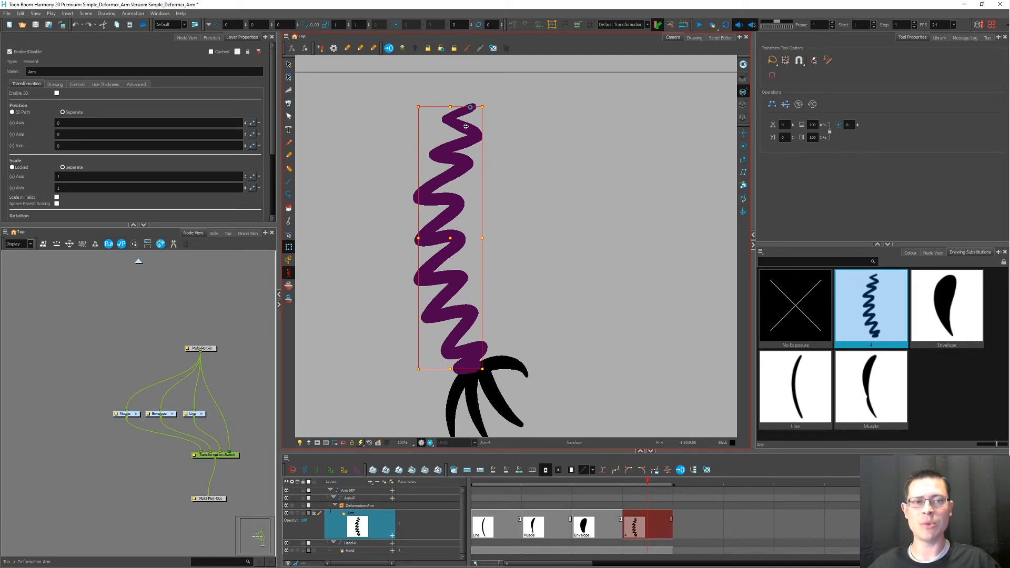
Rename the zig-zag Arm drawing in the Timeline to 'Squiggly'.
left_click(795, 387)
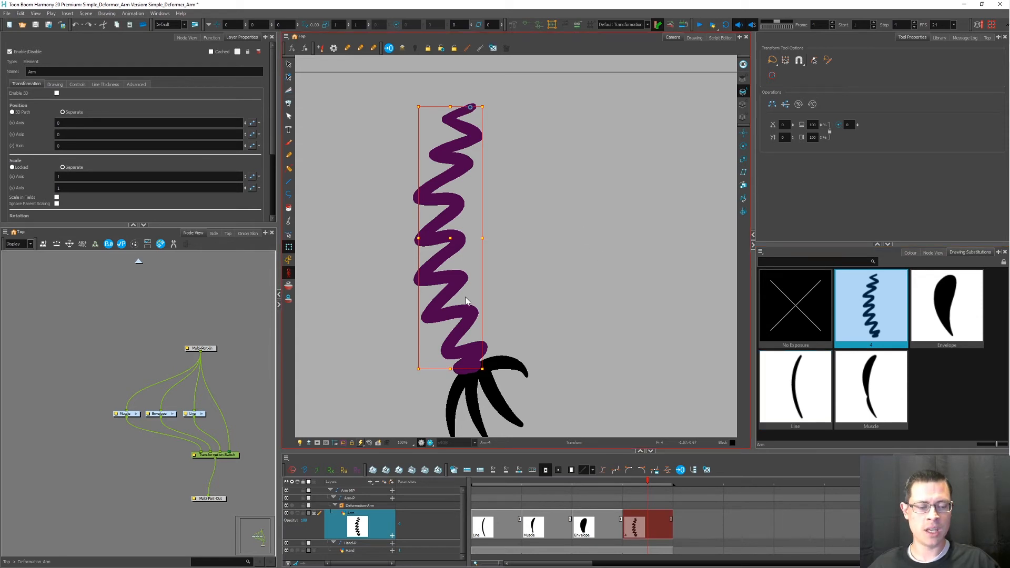
mouse_move(498, 316)
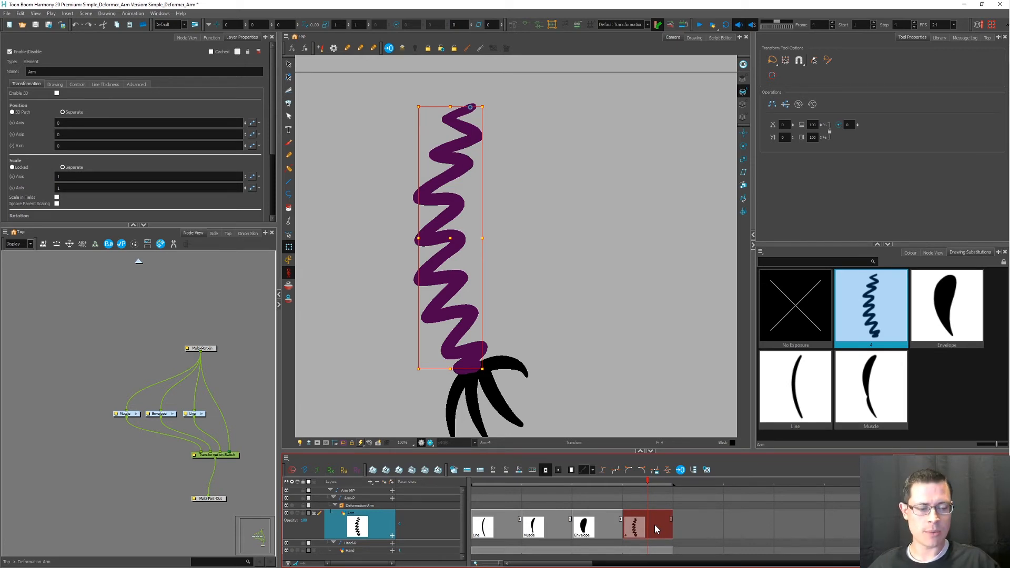
double_click(633, 525)
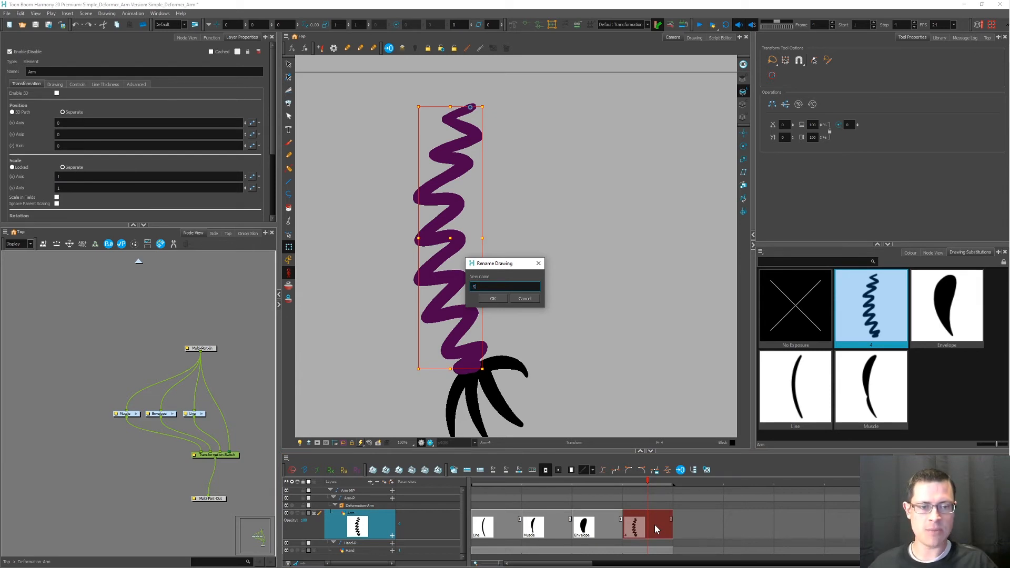
type("Squiggly")
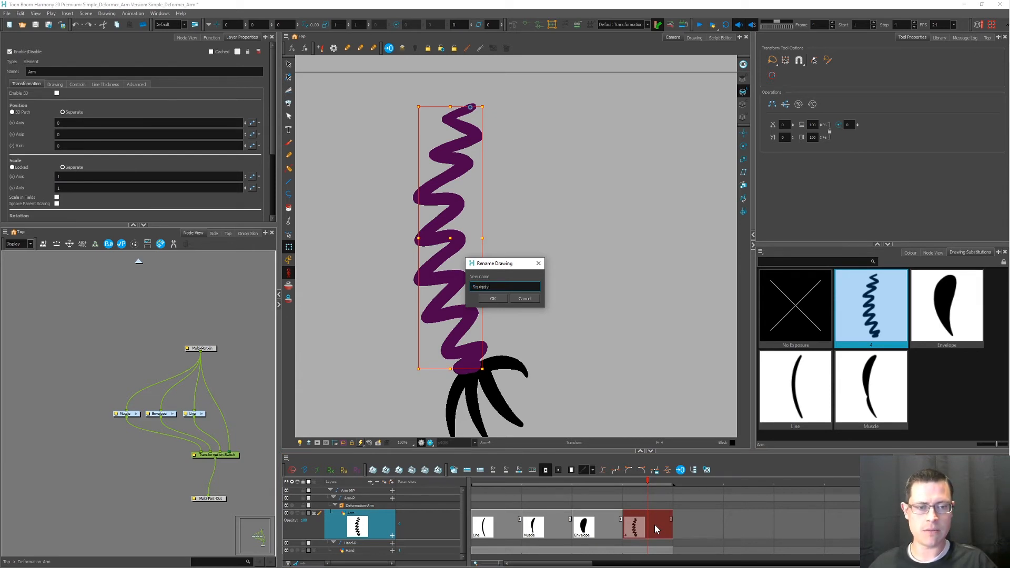
left_click(492, 298)
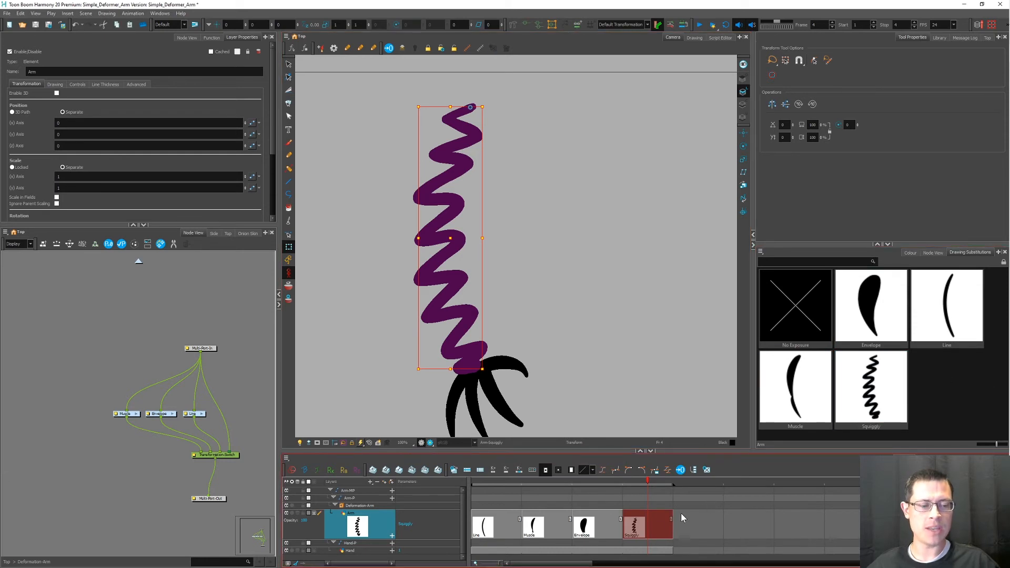
mouse_move(642, 524)
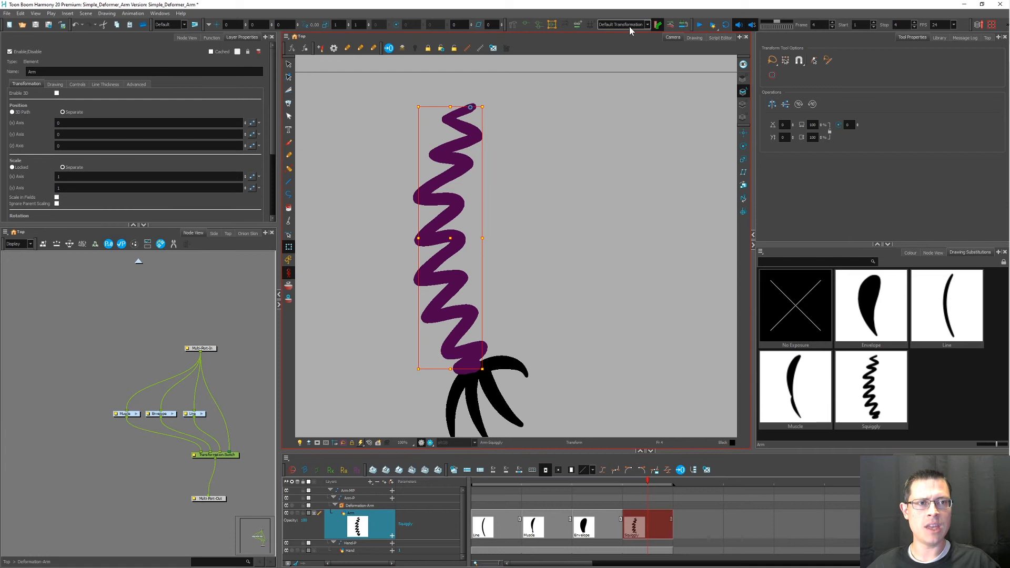
Assign the Line transformation to the Squiggly drawing and select its deformer.
left_click(622, 23)
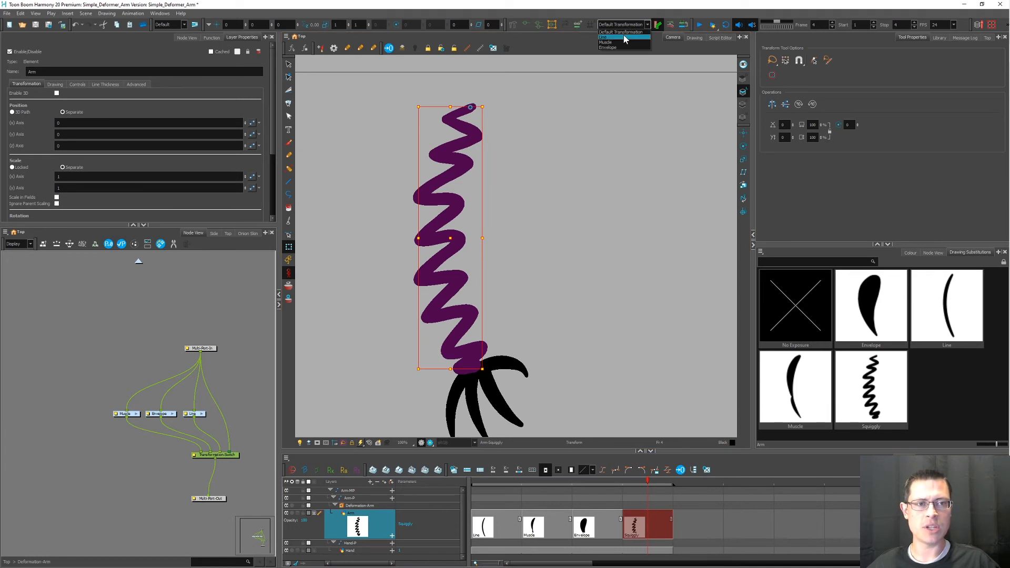
left_click(622, 32)
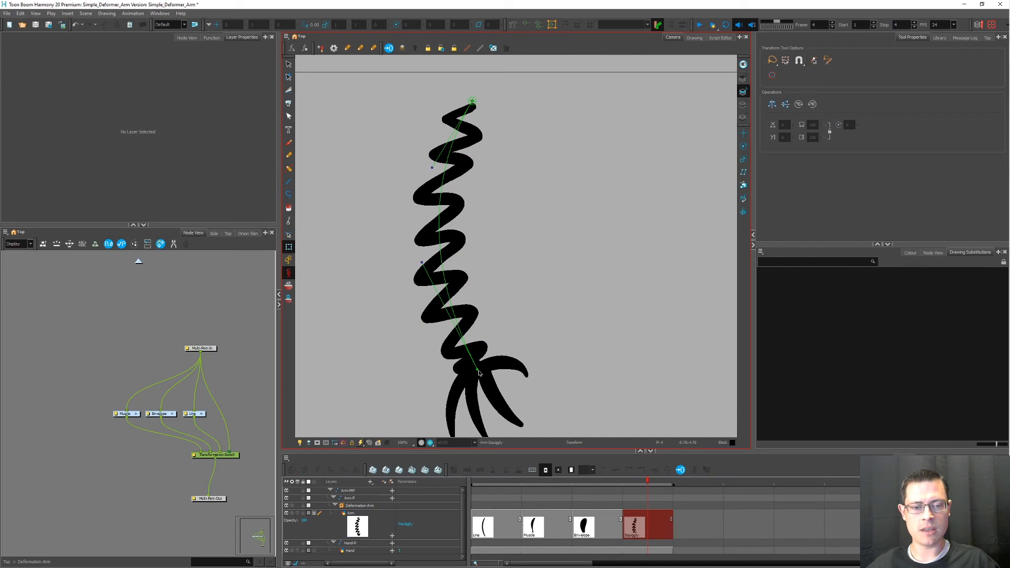
left_click(358, 505)
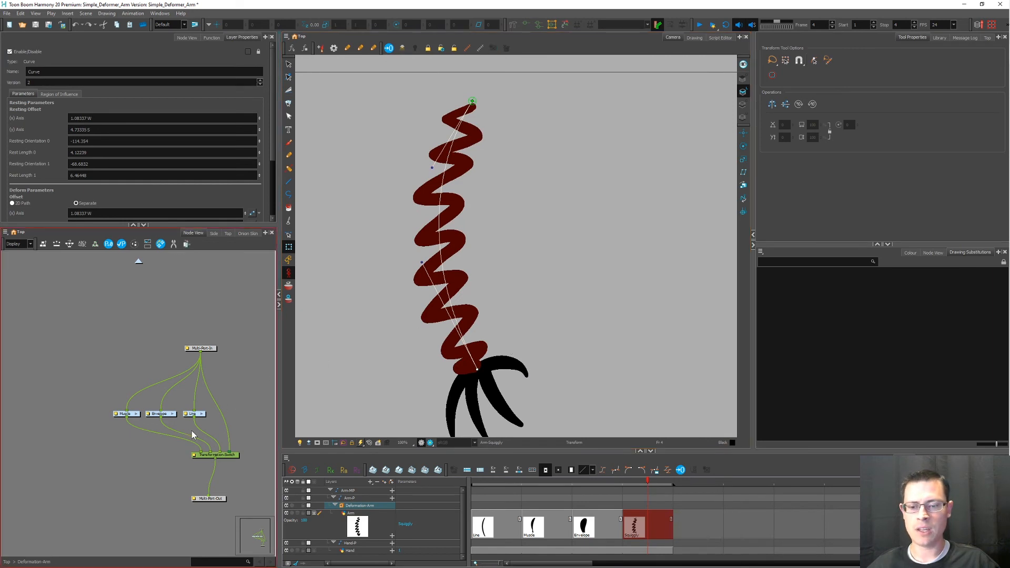
Select the Arm layer's Line drawing at frame 1 to view its substitutions.
left_click(216, 454)
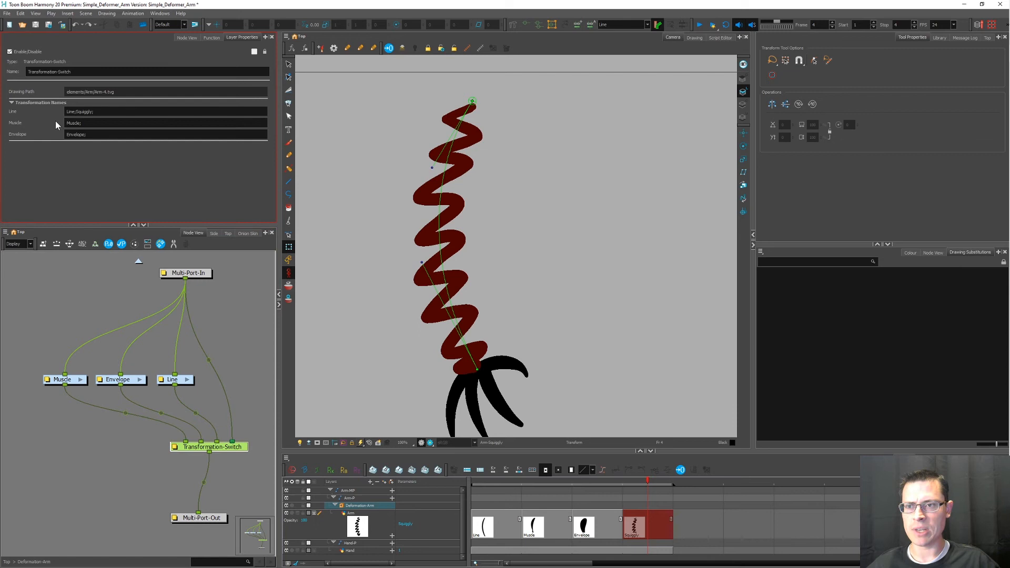
mouse_move(11, 116)
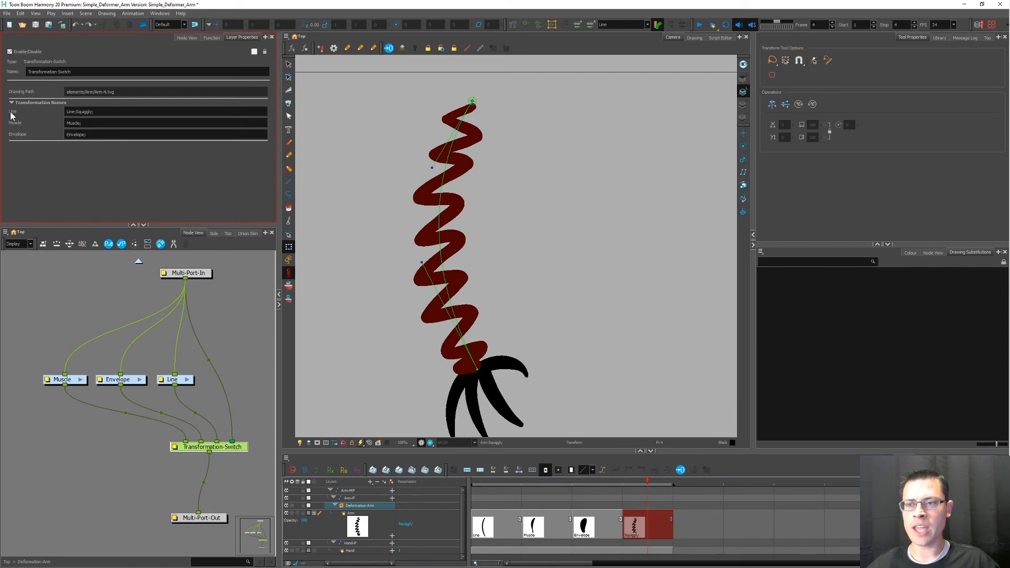
left_click(164, 111)
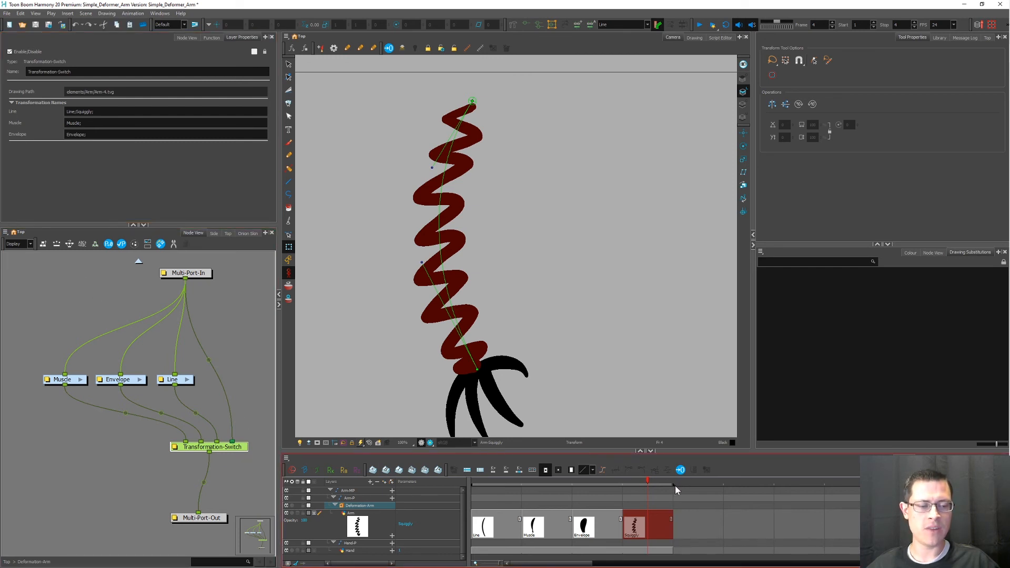
mouse_move(744, 486)
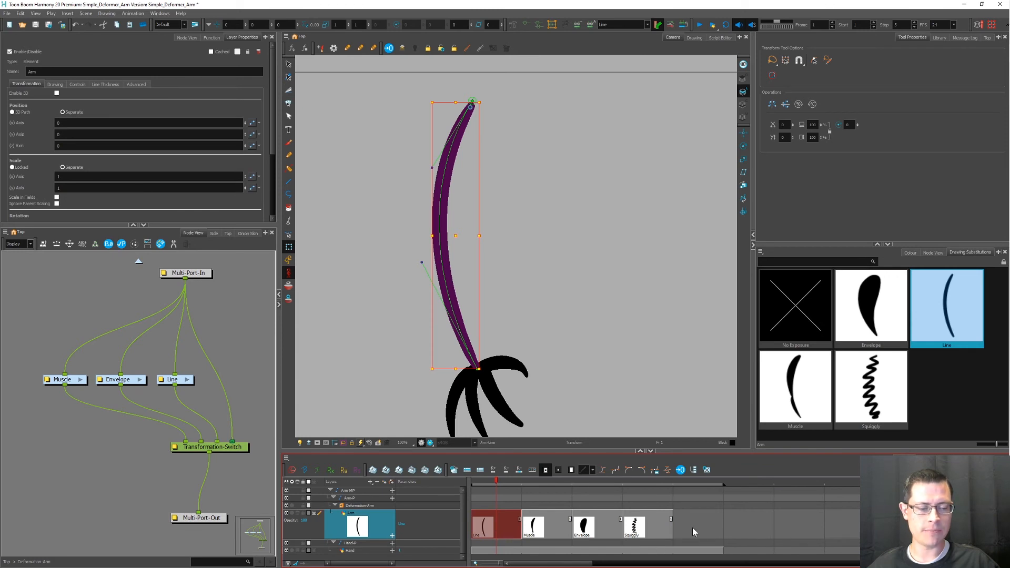
Create a new Arm drawing at frame 5 and rename it '3_Point'.
left_click(697, 525)
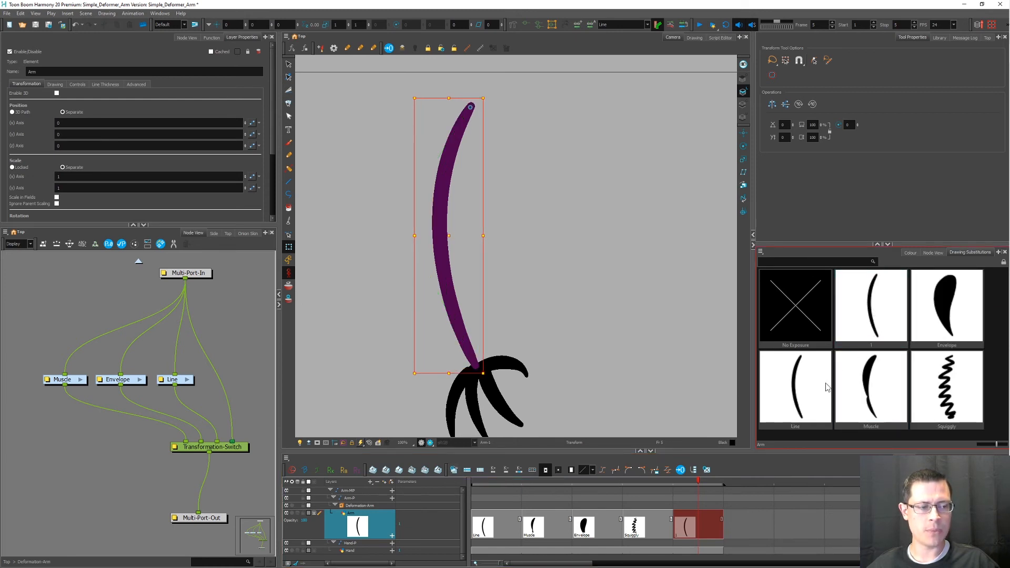
left_click(795, 387)
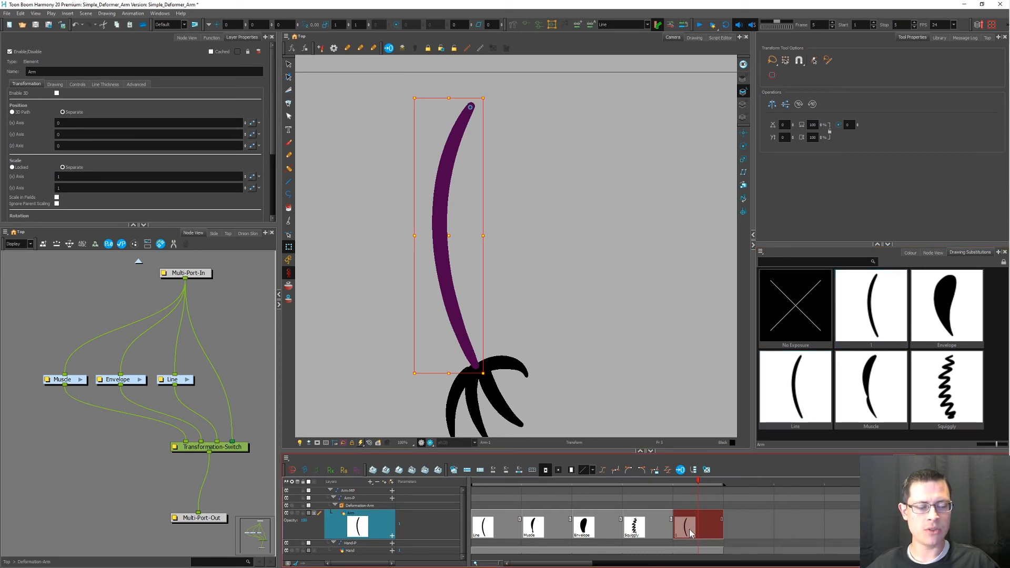
double_click(695, 525)
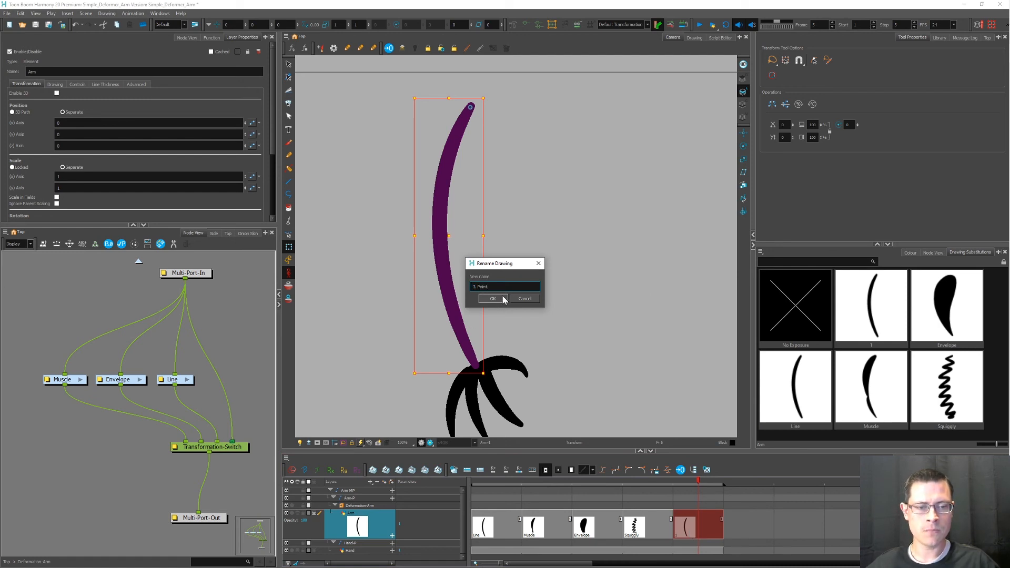
left_click(492, 298)
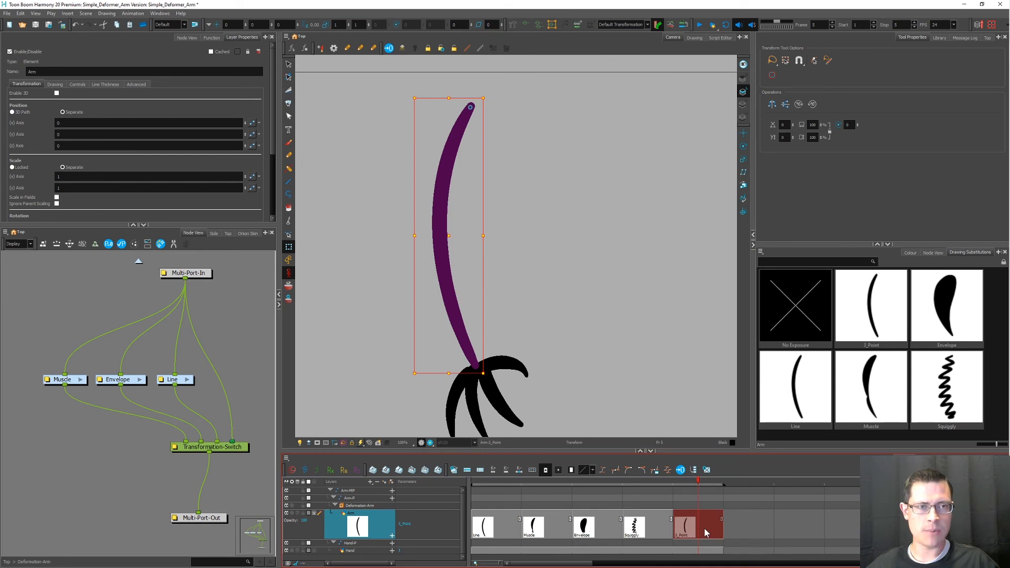
Assign the Muscle deformation chain to the 3_Point drawing so it bends into an L.
left_click(622, 24)
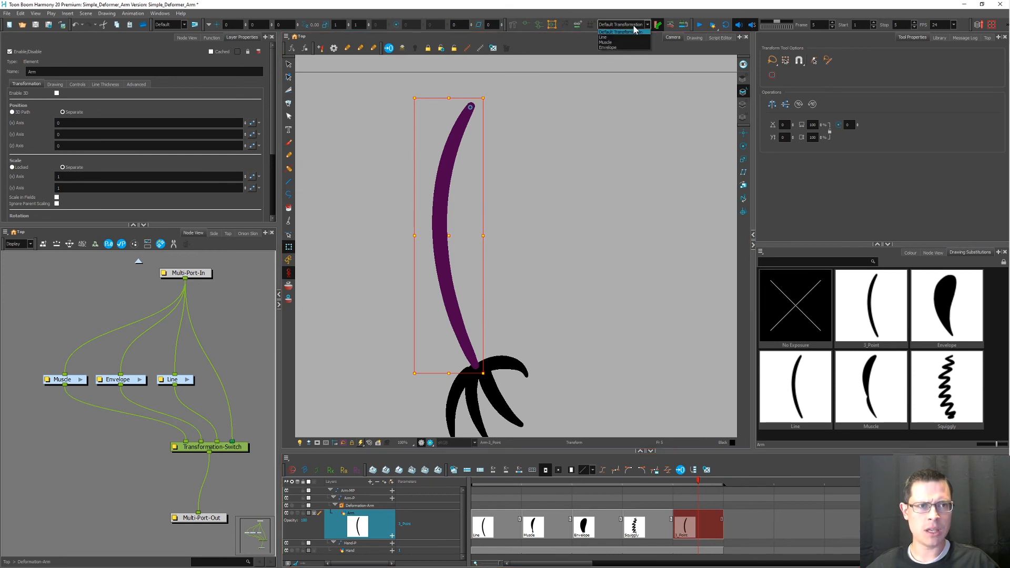
mouse_move(623, 42)
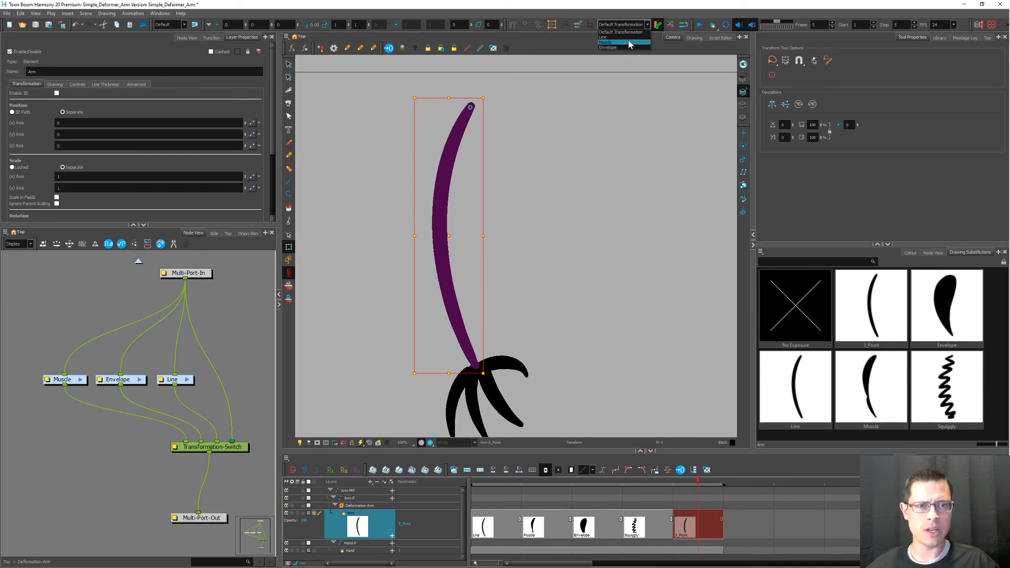
left_click(607, 42)
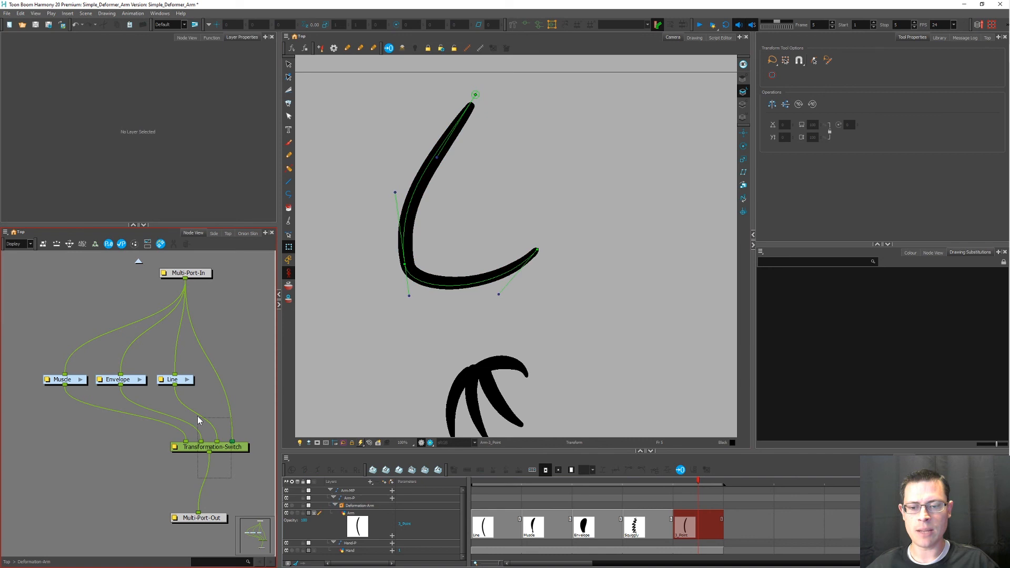
left_click(210, 447)
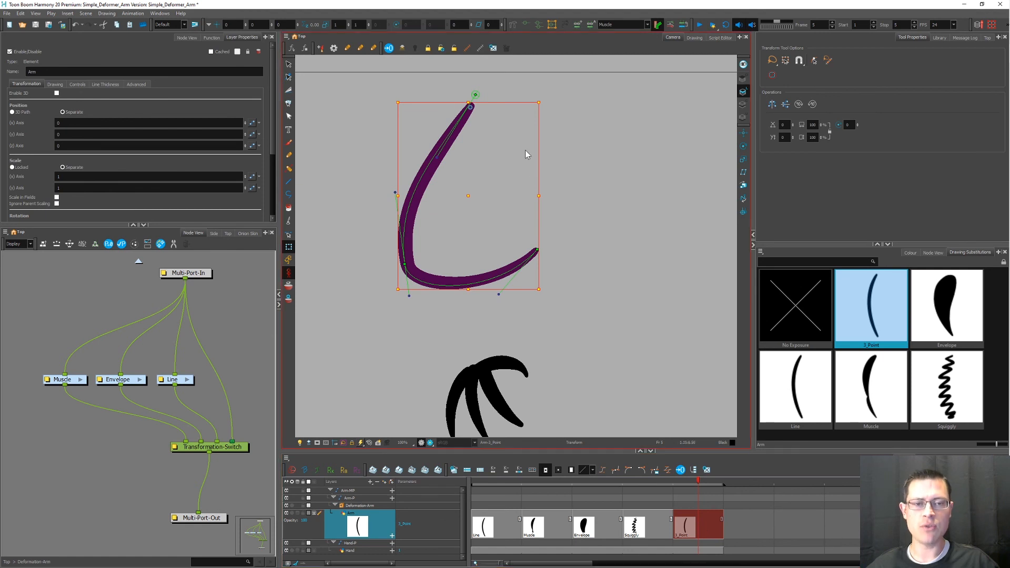
mouse_move(469, 116)
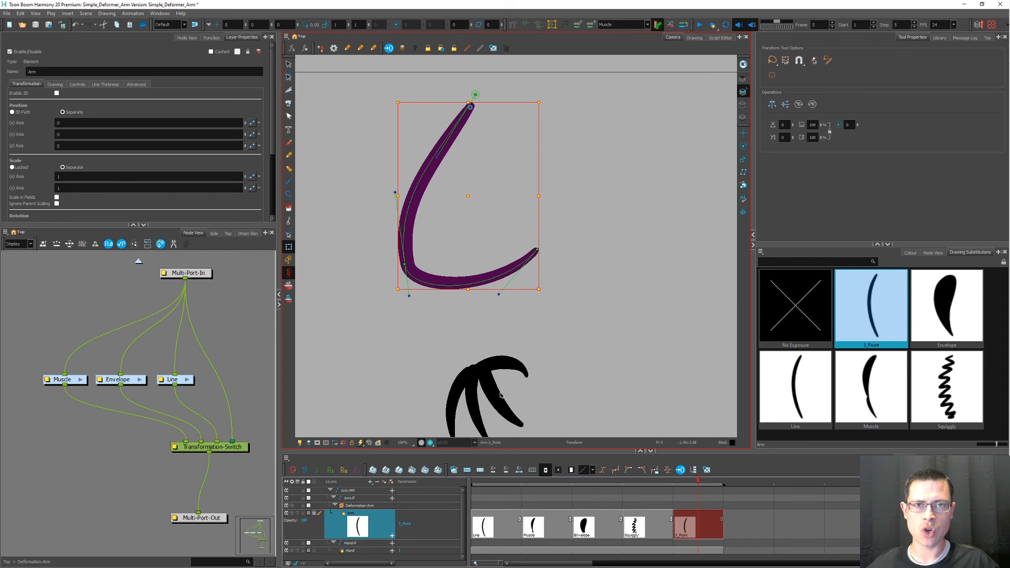
Rename the frame 5 drawing 'Curvy', link it to Line, and check the switch.
double_click(698, 523)
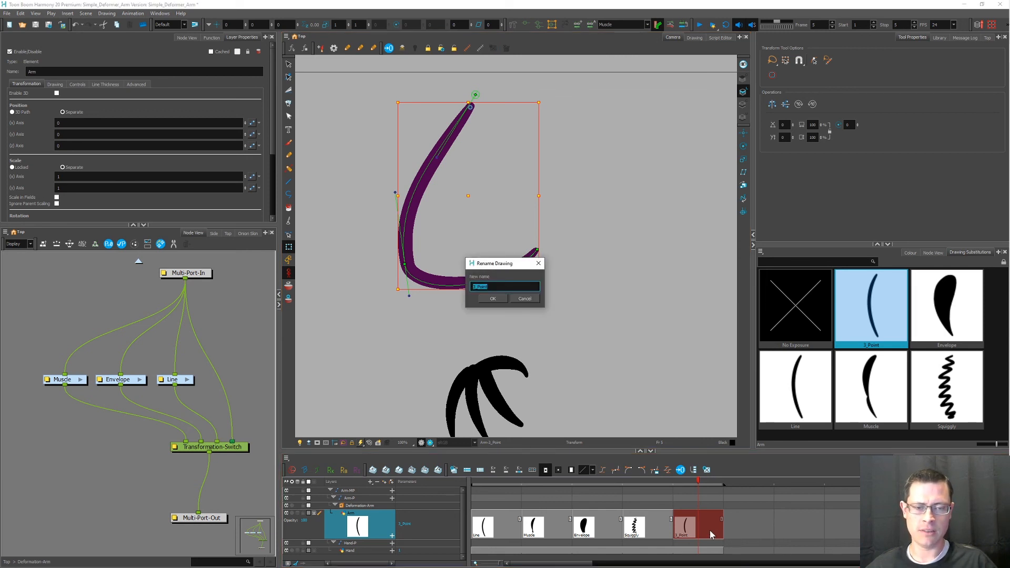
left_click(493, 298)
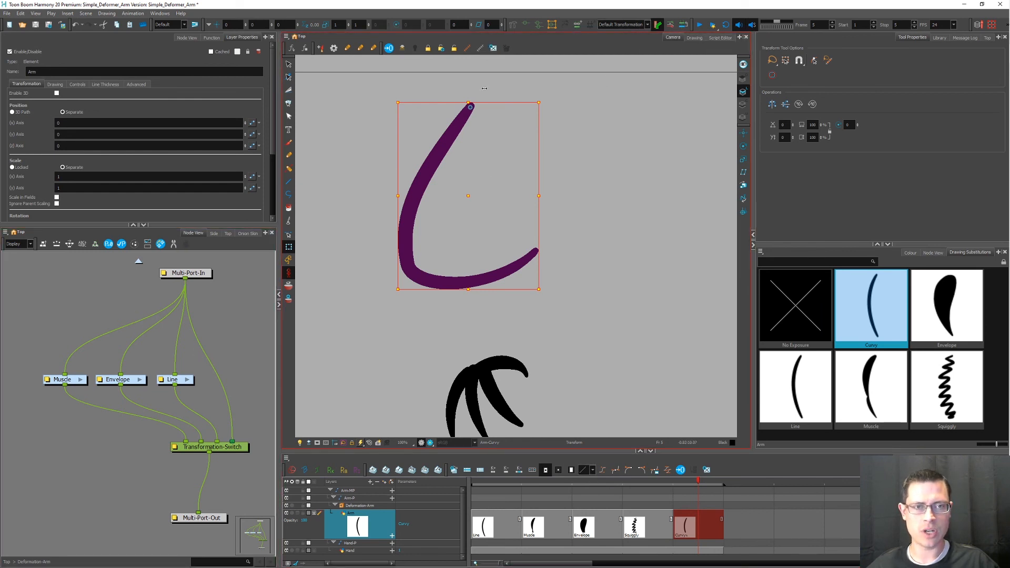
mouse_move(464, 144)
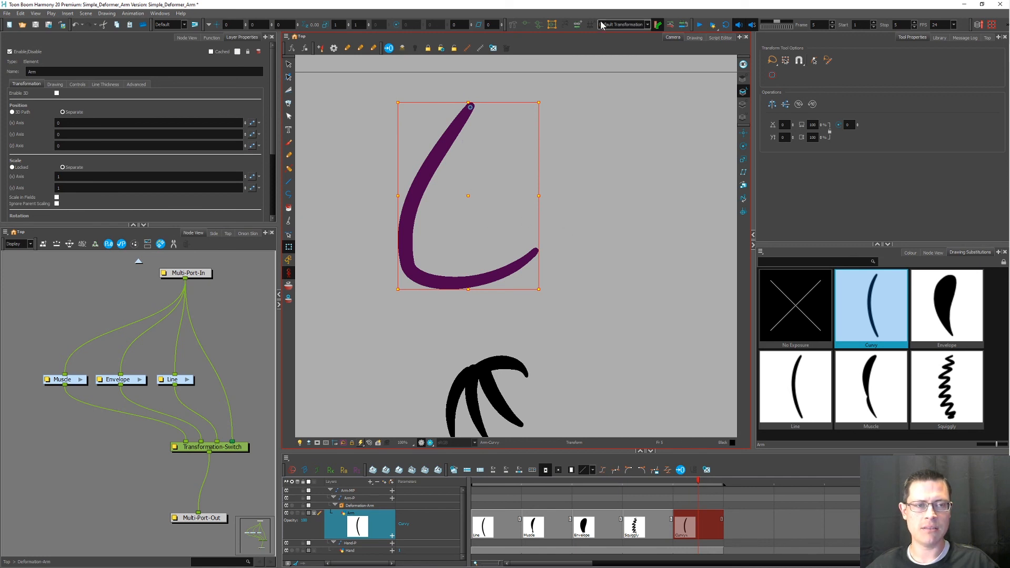
left_click(620, 24)
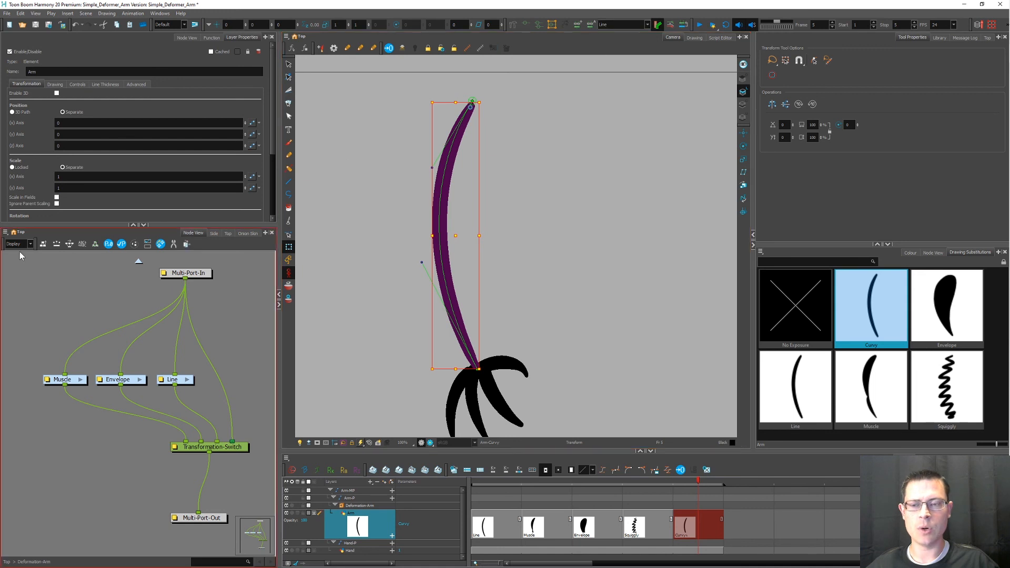
mouse_move(159, 363)
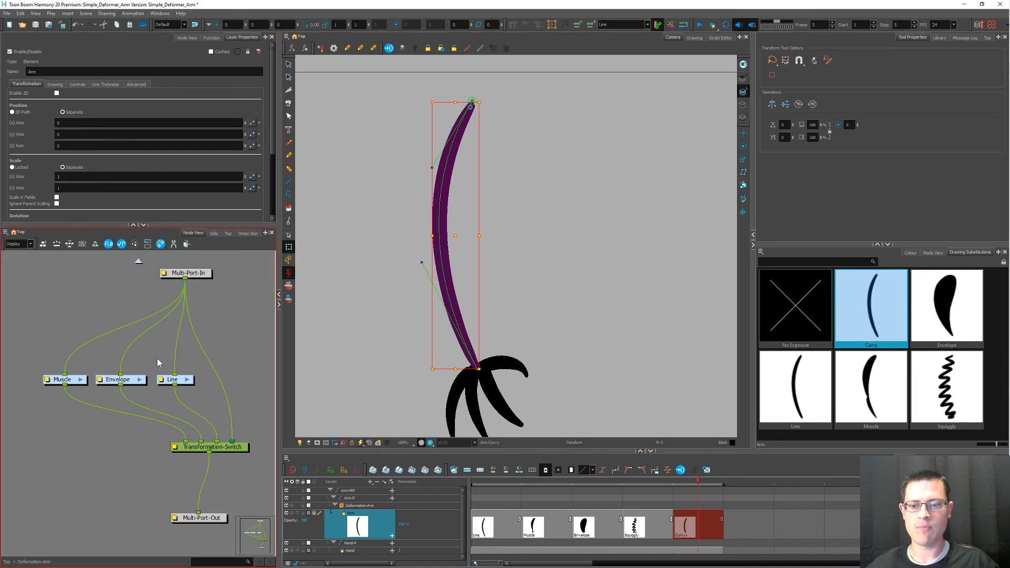
left_click(210, 447)
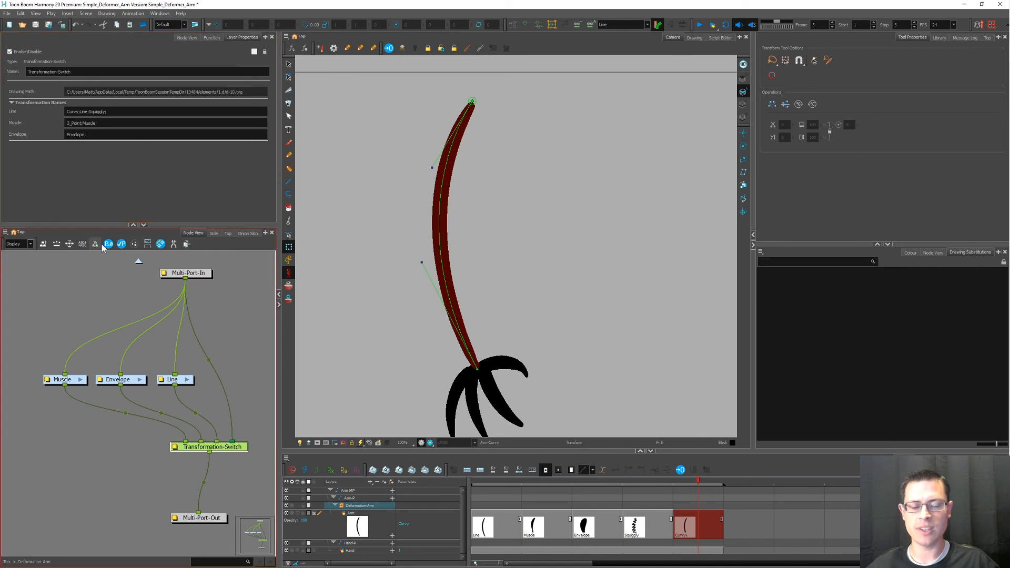
left_click(225, 336)
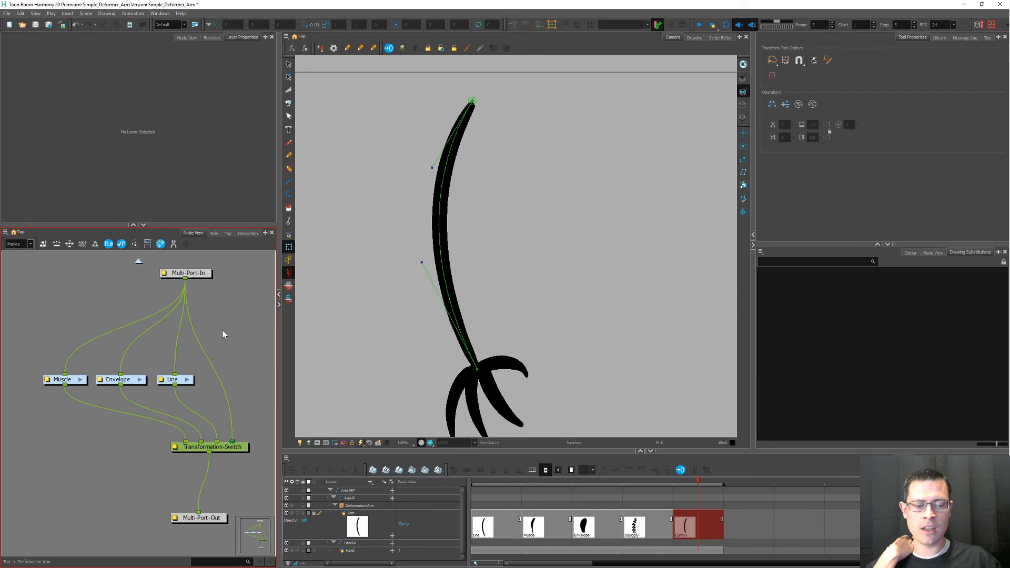
mouse_move(219, 330)
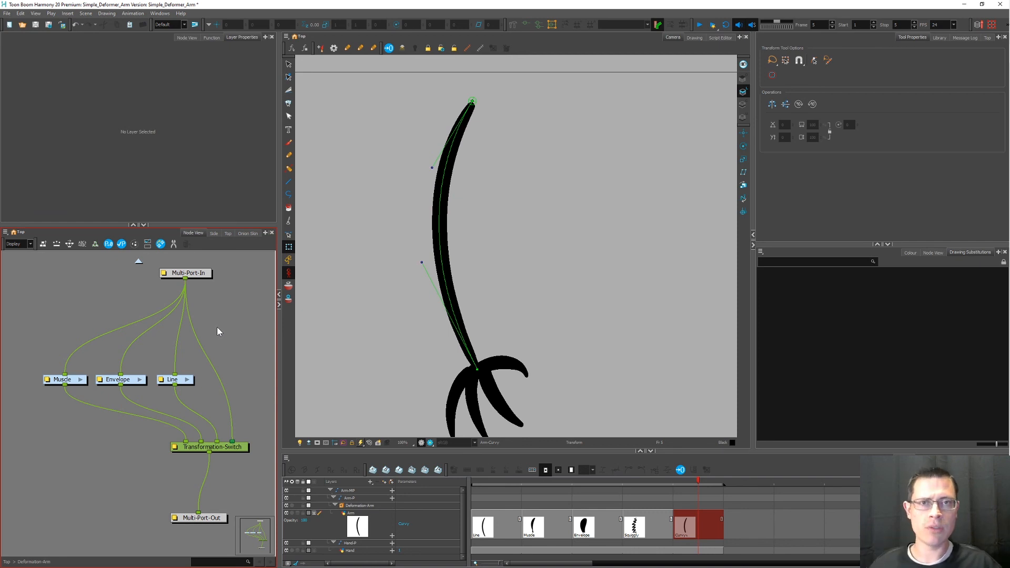
mouse_move(238, 315)
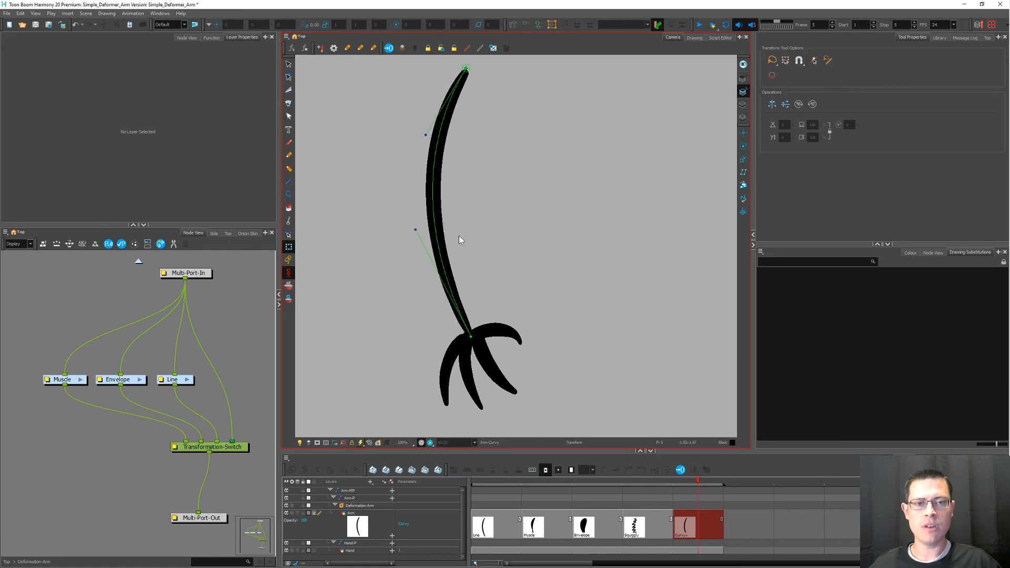
mouse_move(475, 355)
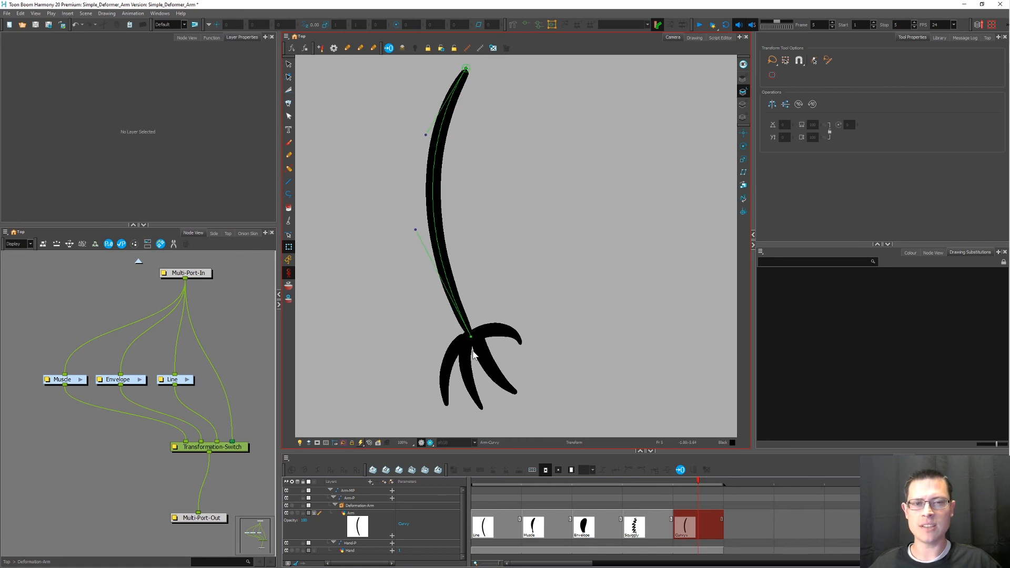
mouse_move(444, 319)
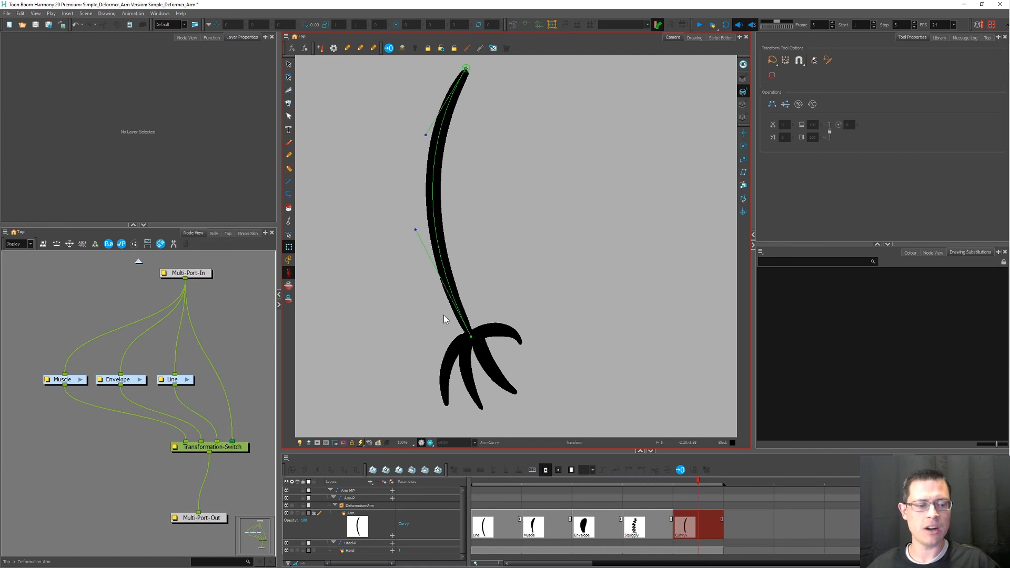
mouse_move(482, 266)
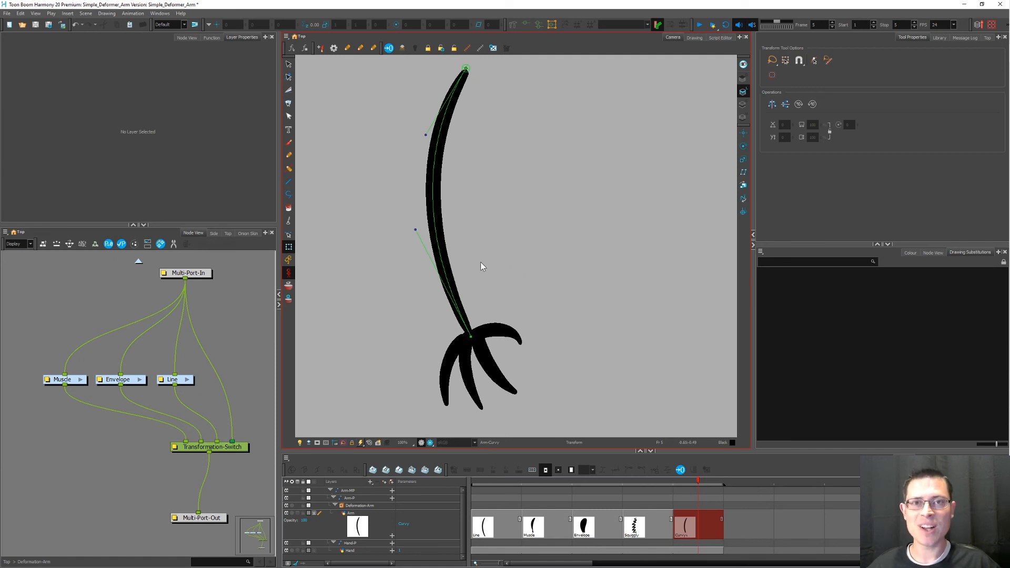